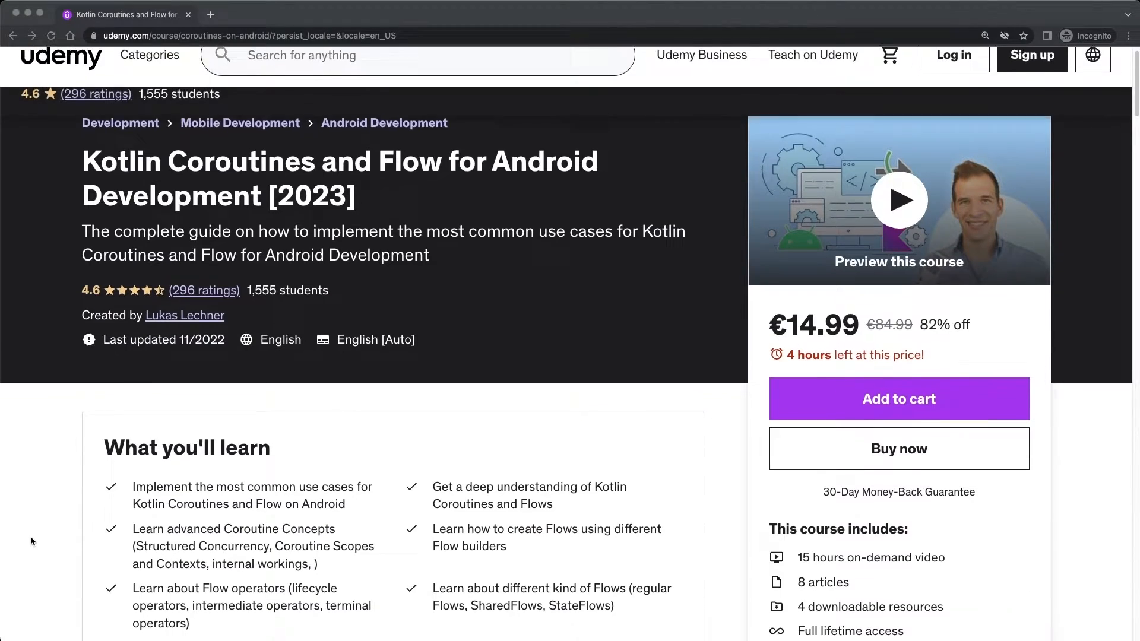
Go back to Flow Use Cases and reopen #1 Flow Basics twice to reload stock prices
{"action": "scroll", "scroll_direction": "down", "scroll_amount": 3}
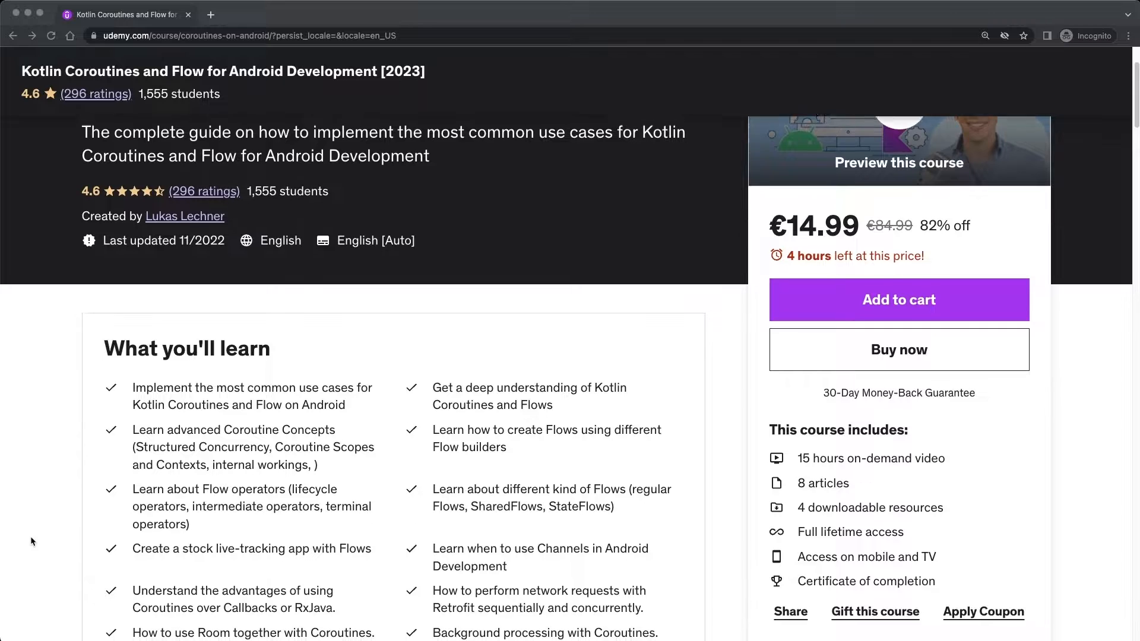
{"action": "scroll", "scroll_direction": "down", "scroll_amount": 3}
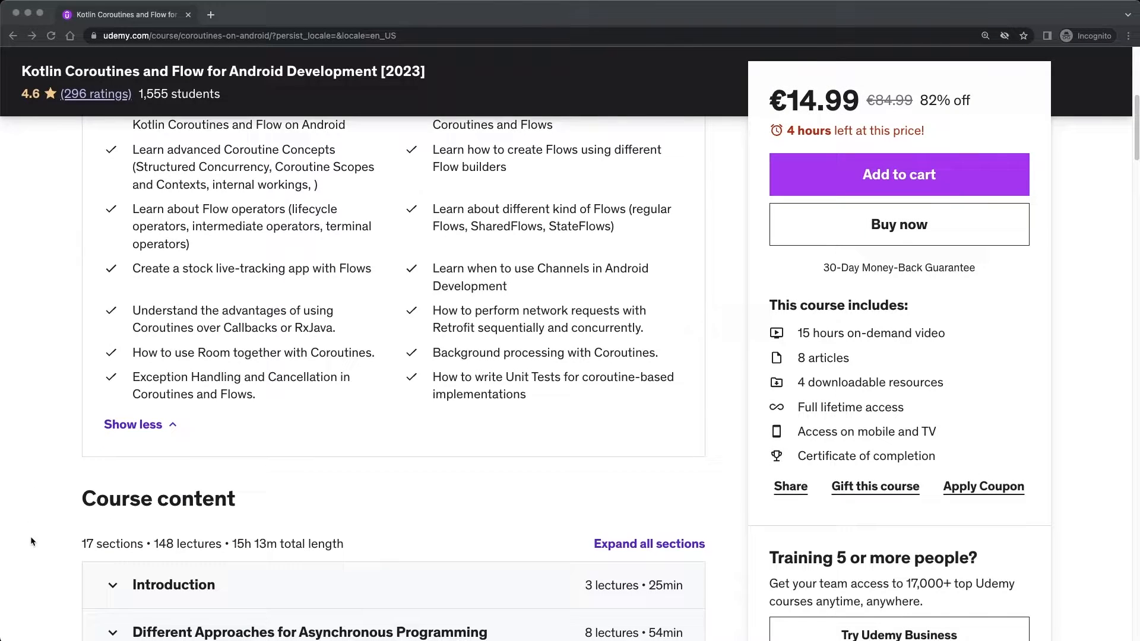
{"action": "scroll", "scroll_direction": "down", "scroll_amount": 3}
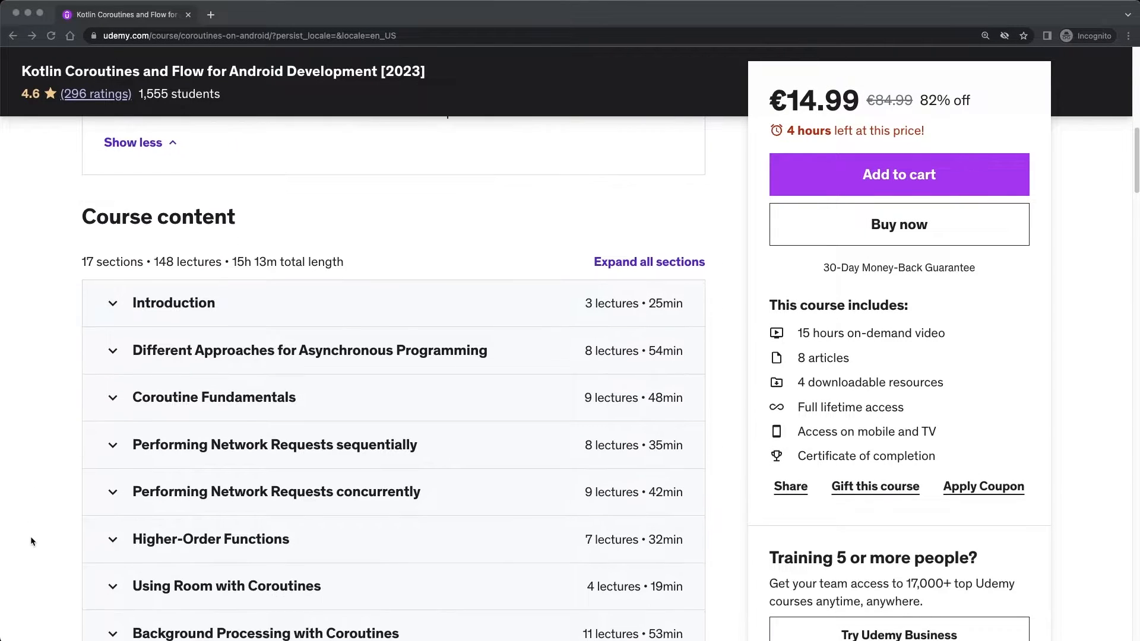
{"action": "scroll", "scroll_direction": "down", "scroll_amount": 3}
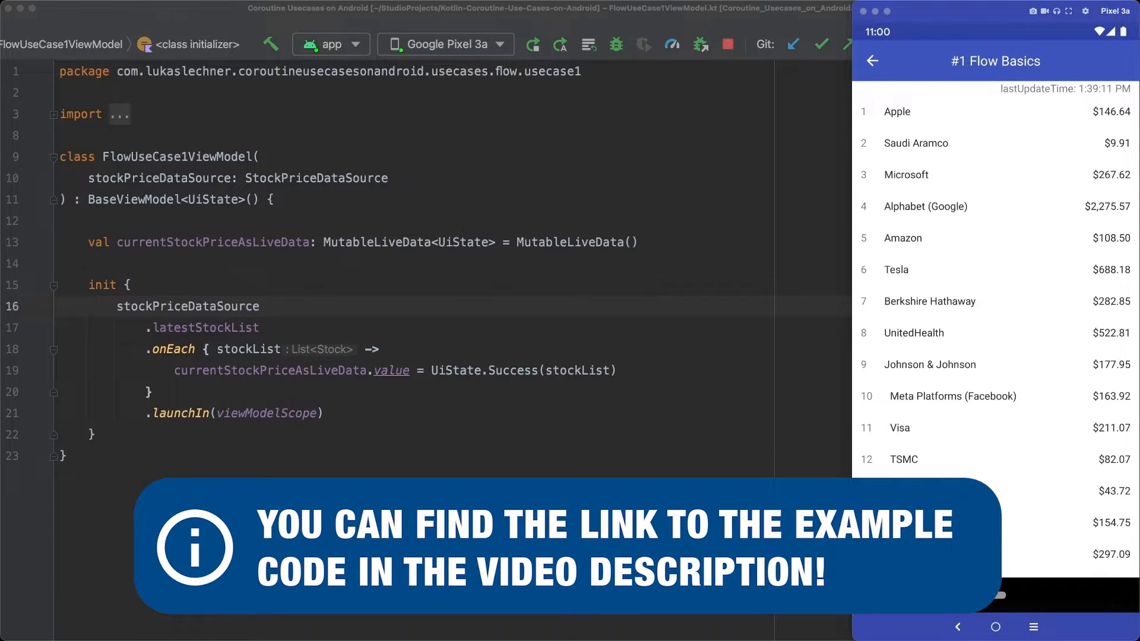
{"action": "left_click", "coordinate": [872, 61]}
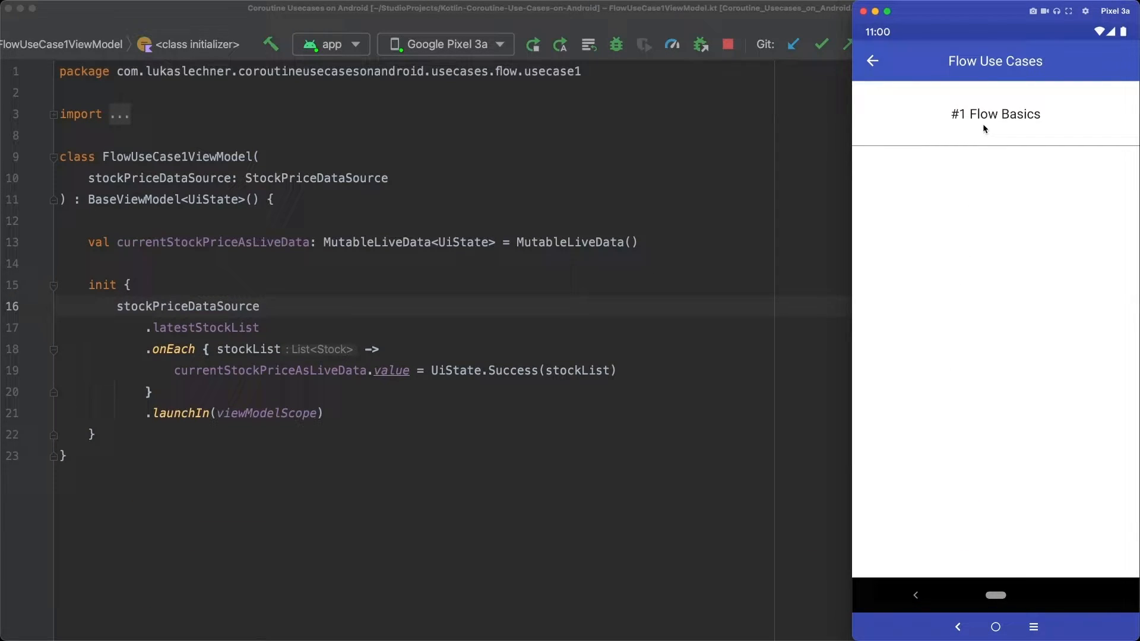
{"action": "left_click", "coordinate": [995, 114]}
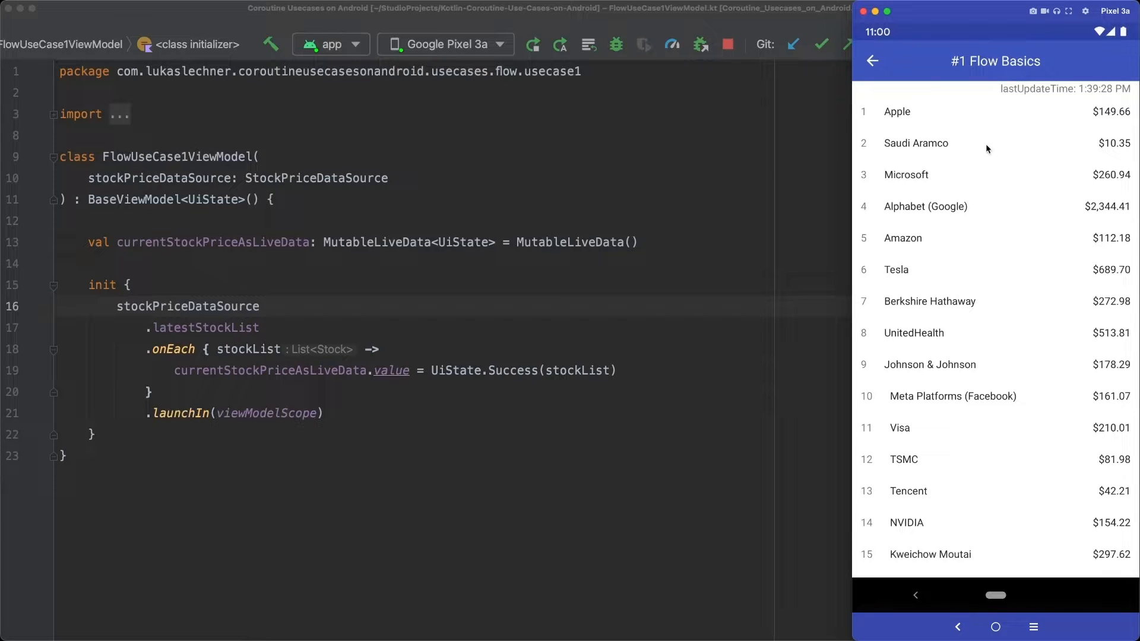
{"action": "left_click", "coordinate": [871, 61]}
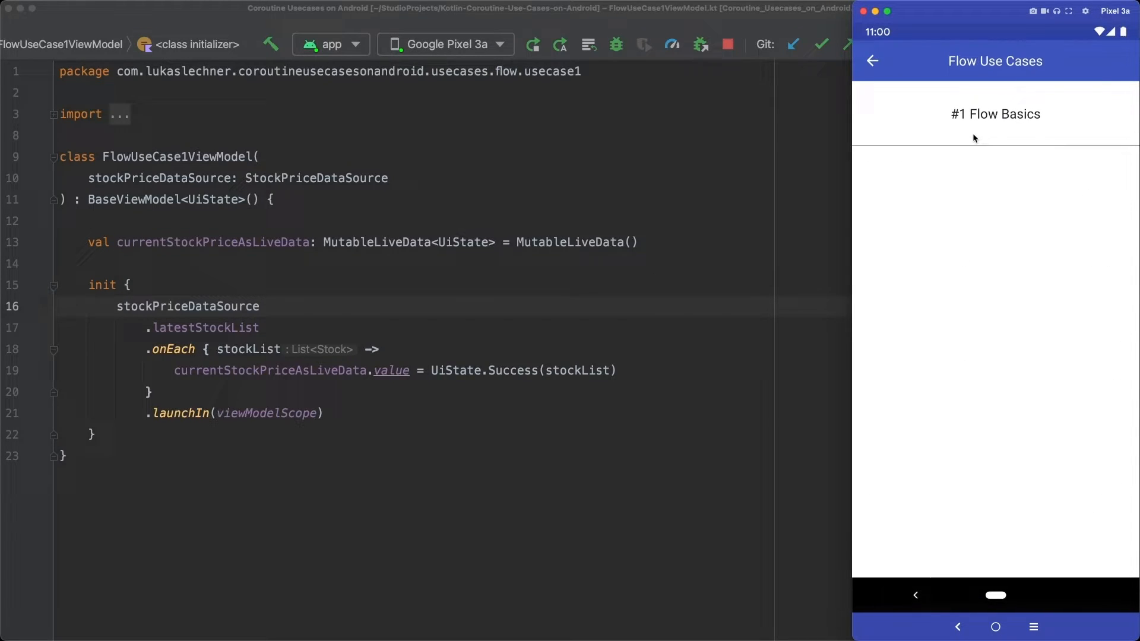
{"action": "left_click", "coordinate": [994, 114]}
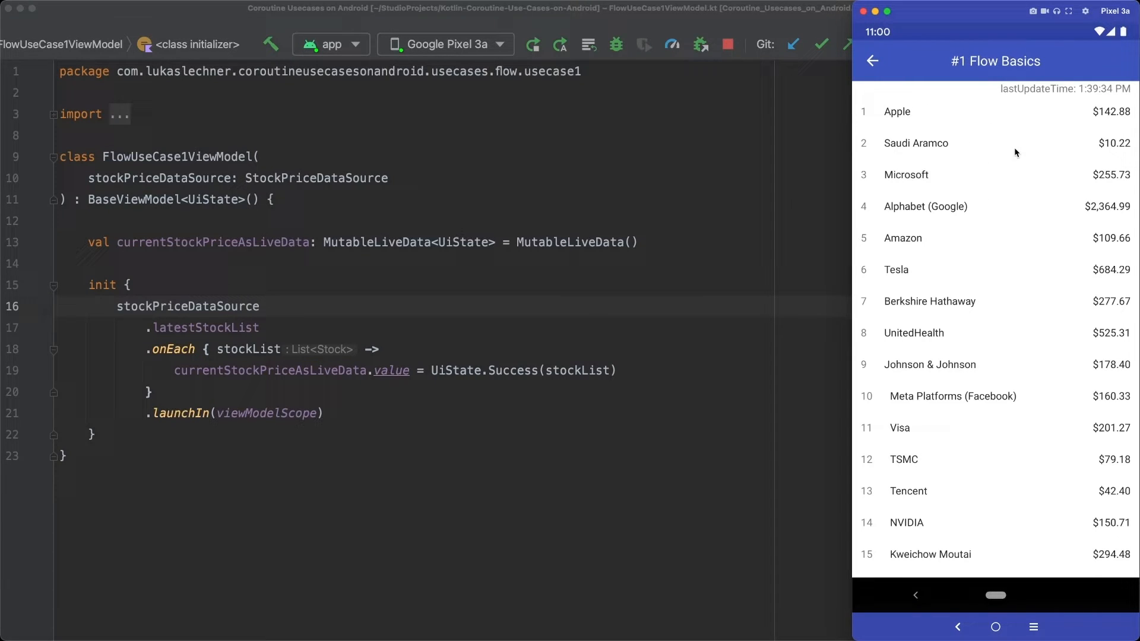
{"action": "mouse_move", "coordinate": [1008, 159]}
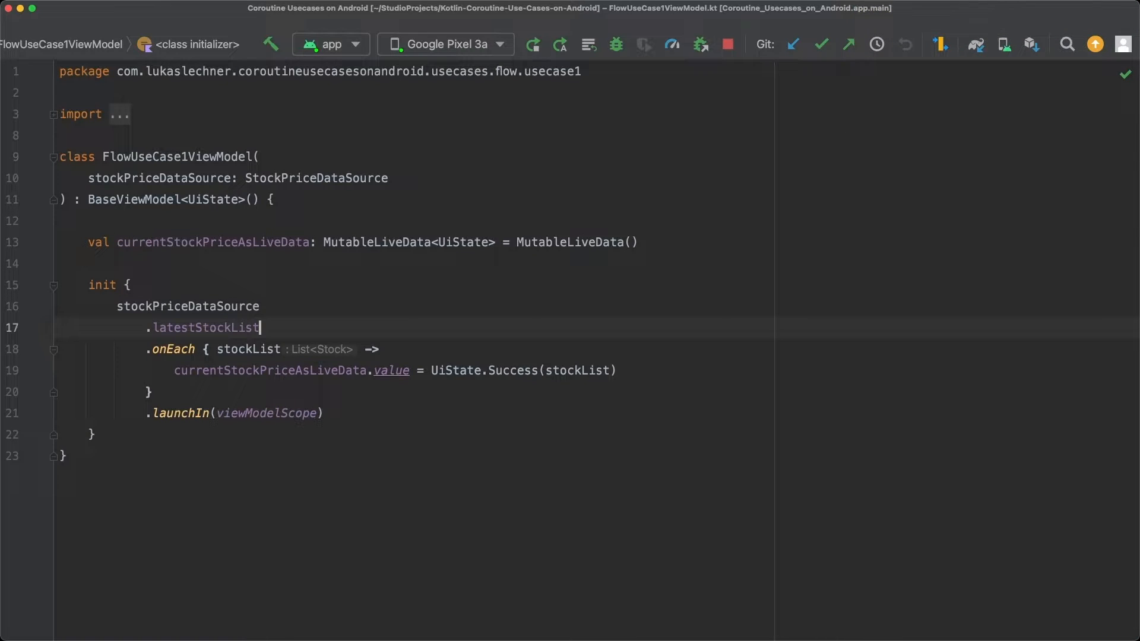
After latestStockList, insert .onStart logging Timber.d("The Flow starts to be collected.")
{"action": "key", "text": "enter"}
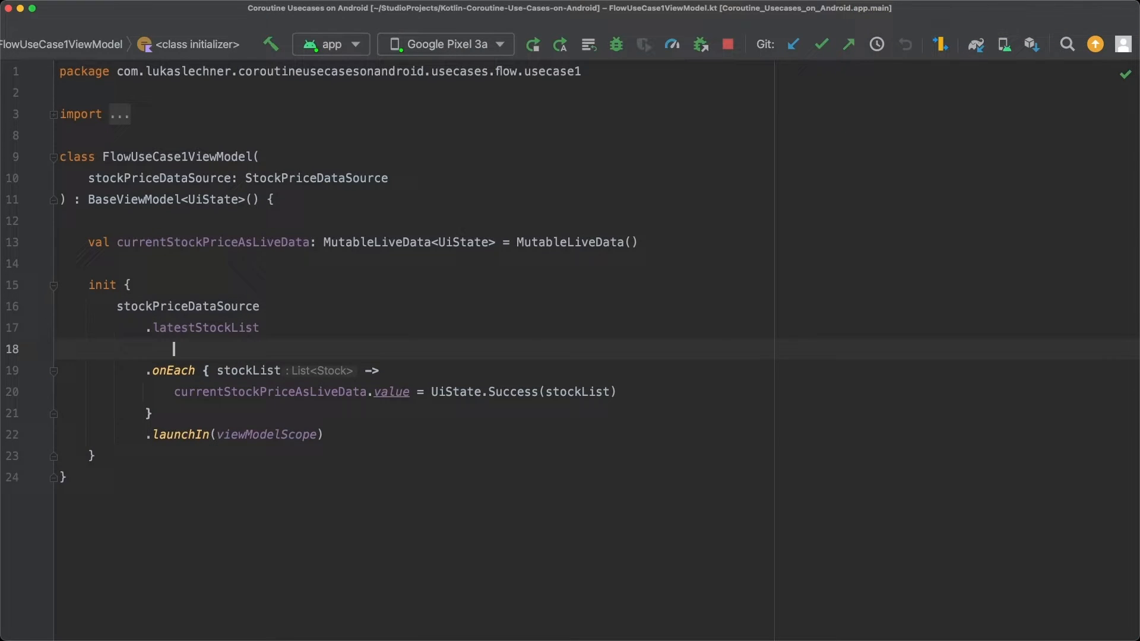
{"action": "type", "text": ".onSt"}
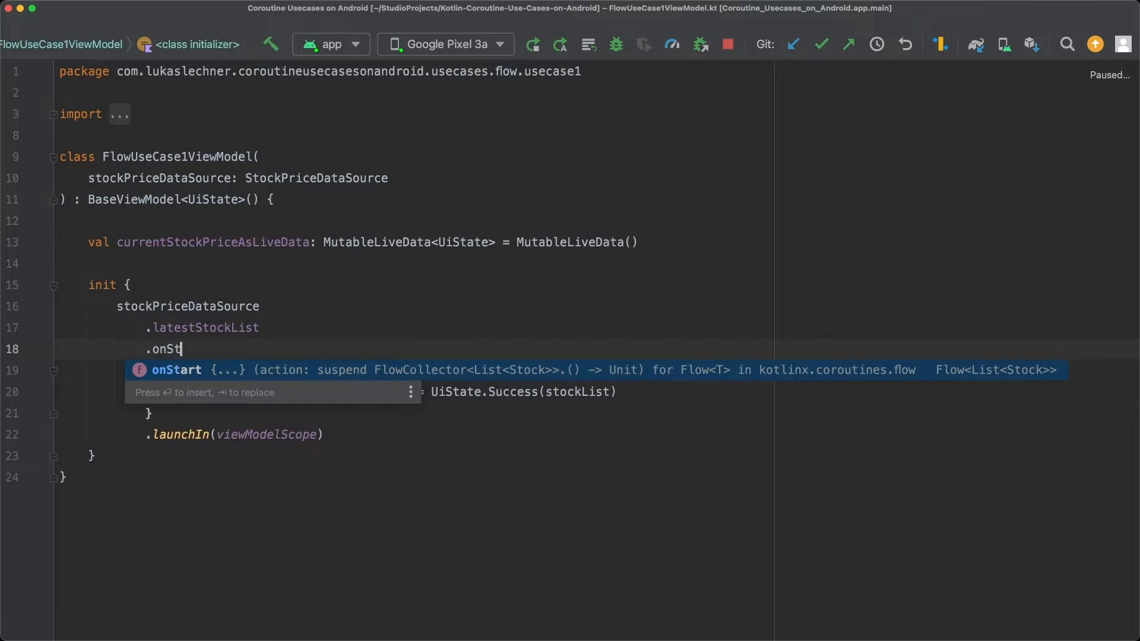
{"action": "key", "text": "Enter"}
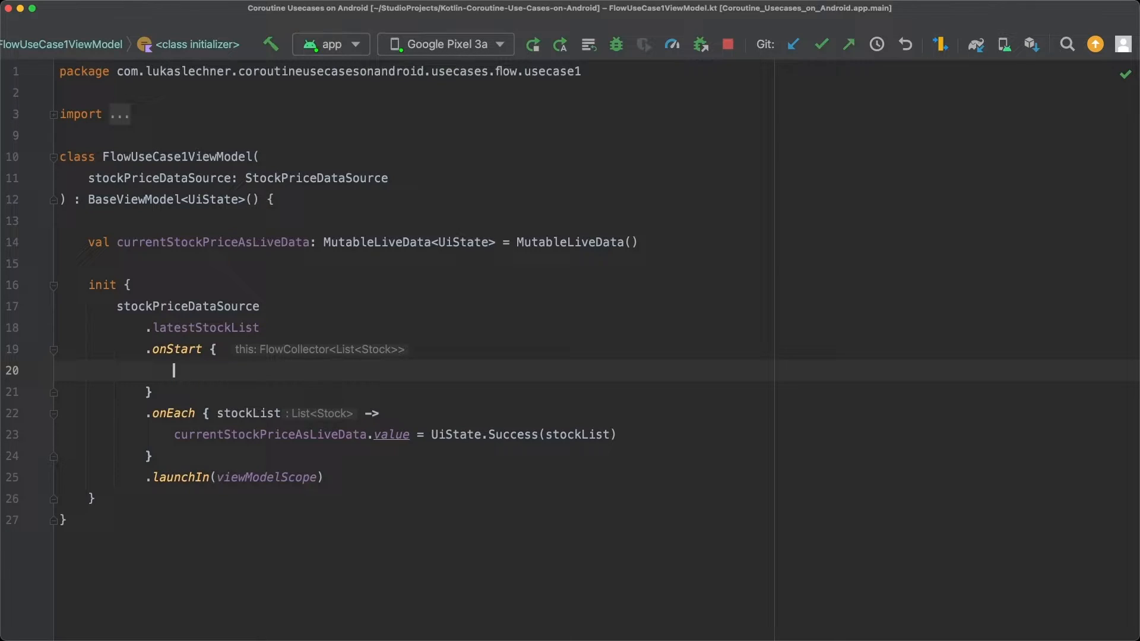
{"action": "type", "text": "Timber.d(\""}
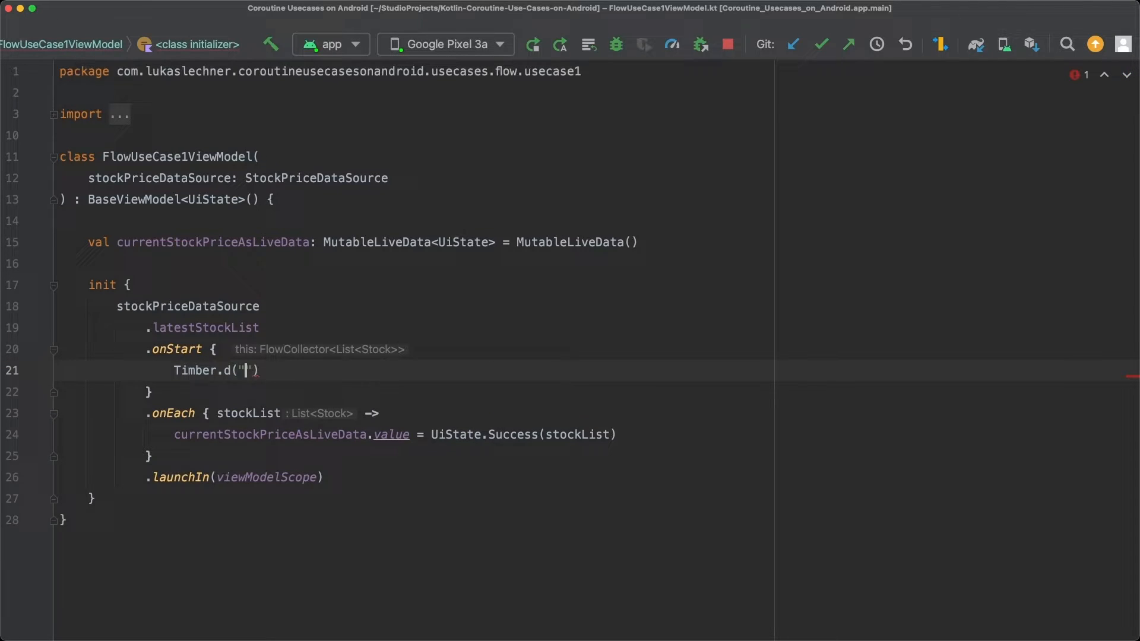
{"action": "type", "text": "The Flow start"}
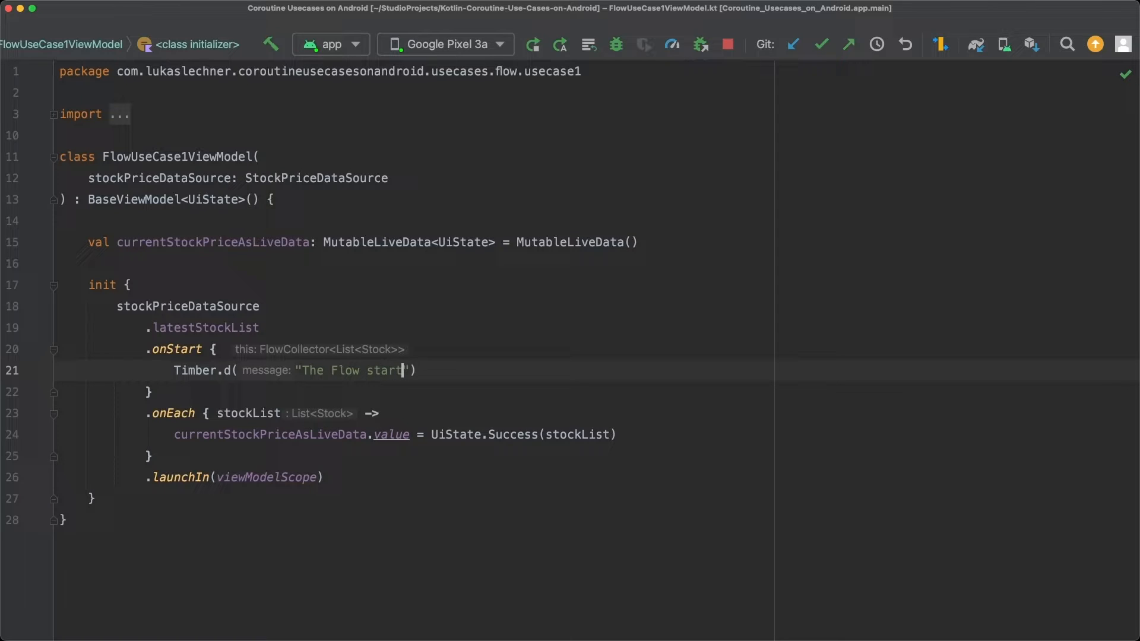
{"action": "type", "text": "s to be collected"}
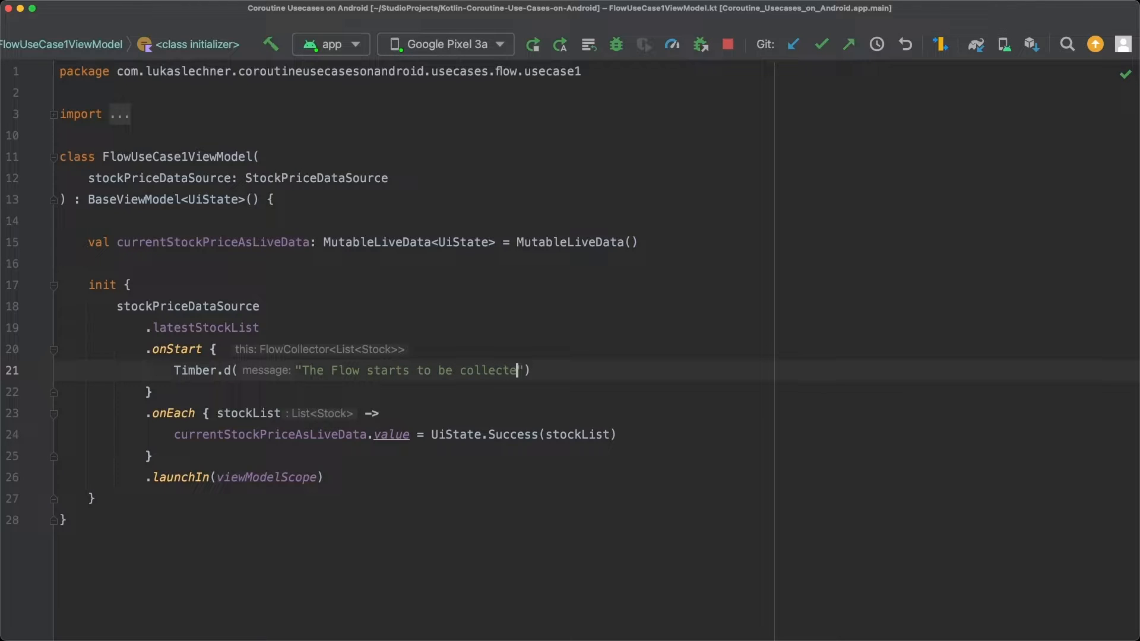
{"action": "type", "text": "."}
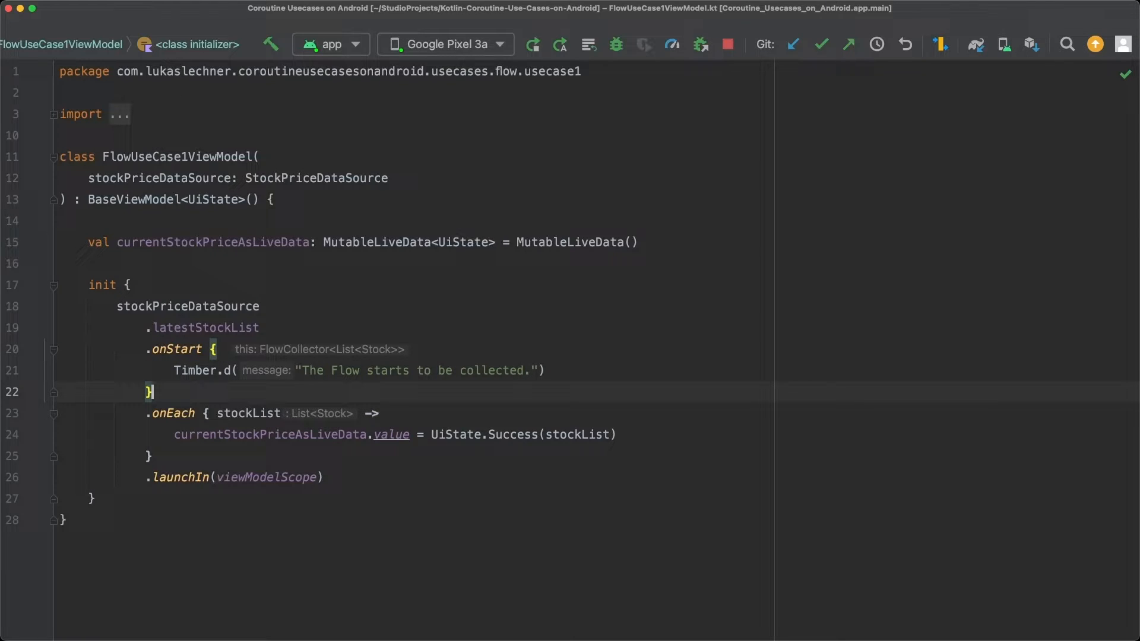
{"action": "type", "text": "."}
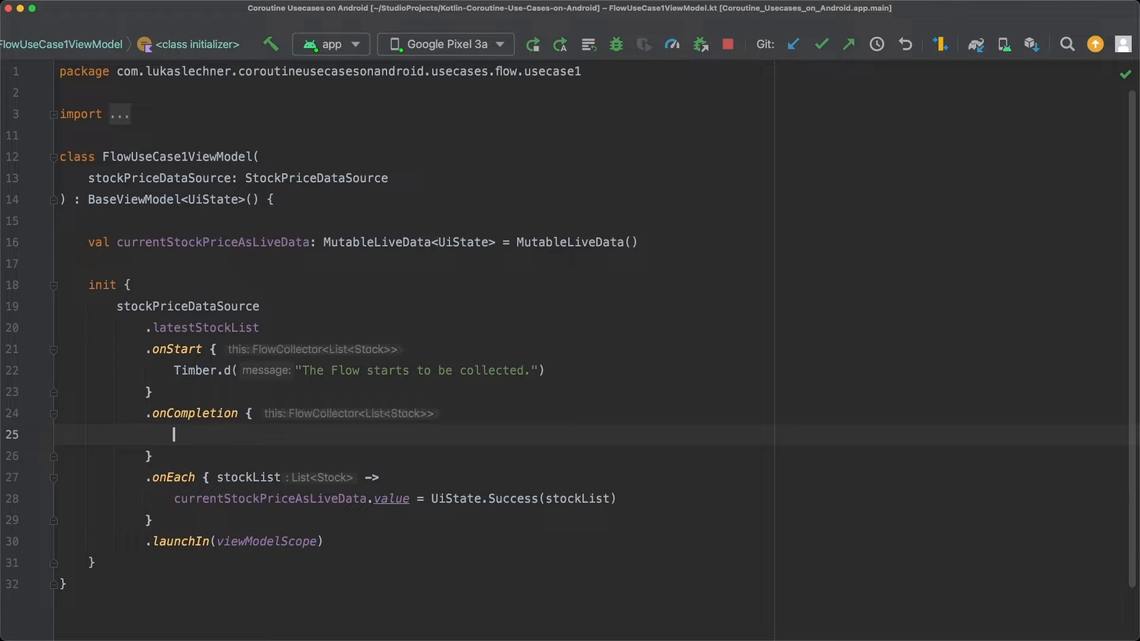
Fill onCompletion with a cause parameter and Timber.d("Flow has completed!")
{"action": "type", "text": "Timber.d(\"Flow has completed!"}
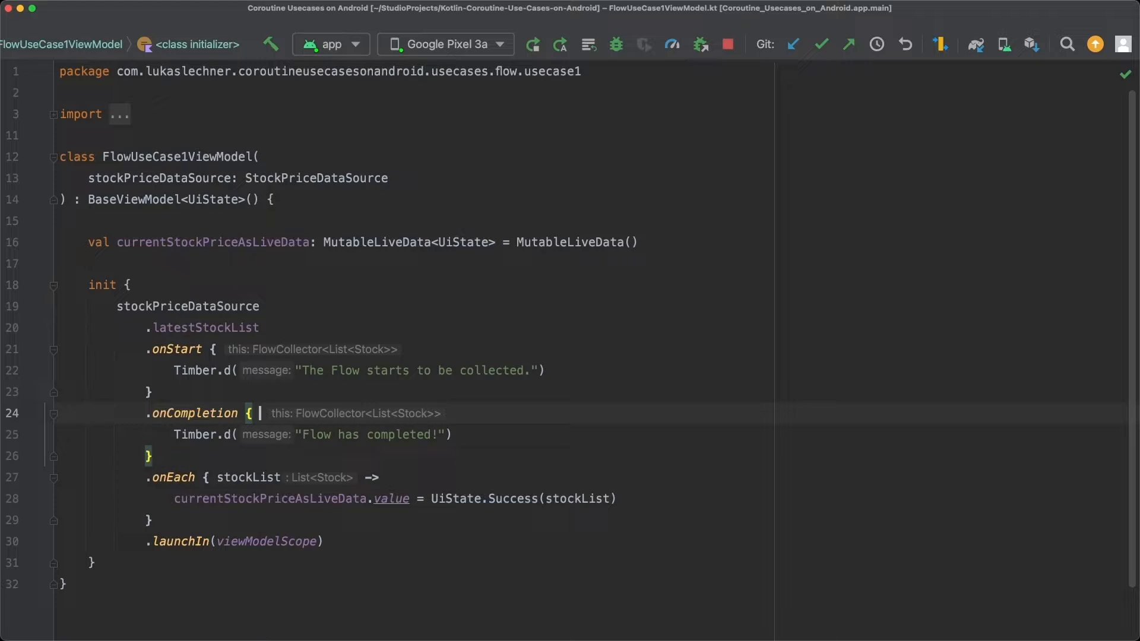
{"action": "type", "text": "cause ->"}
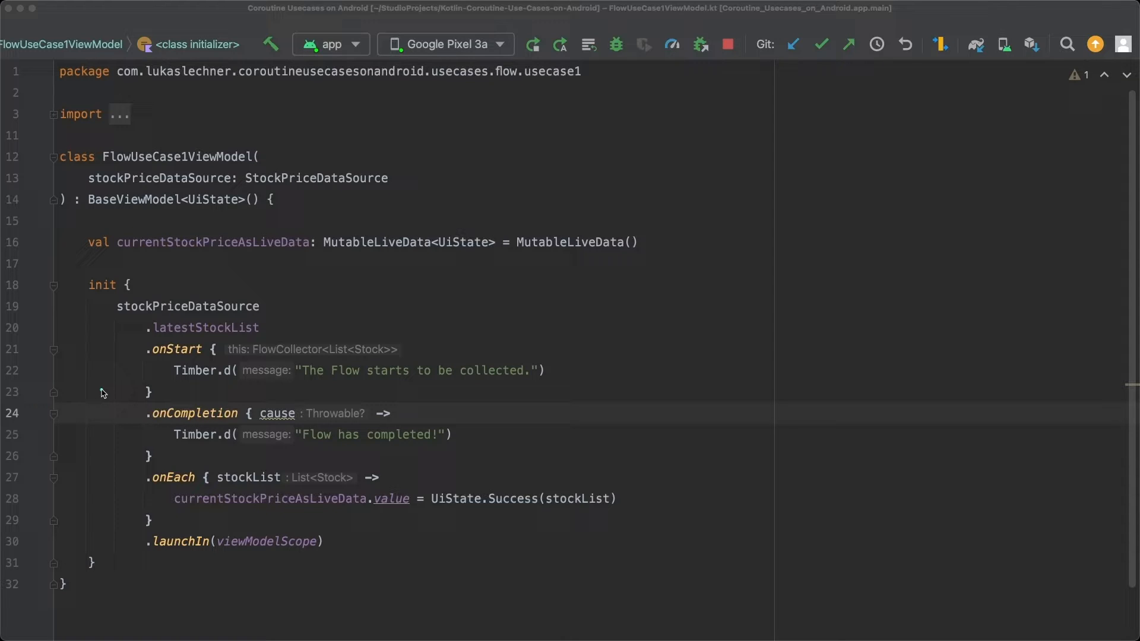
{"action": "mouse_move", "coordinate": [114, 373]}
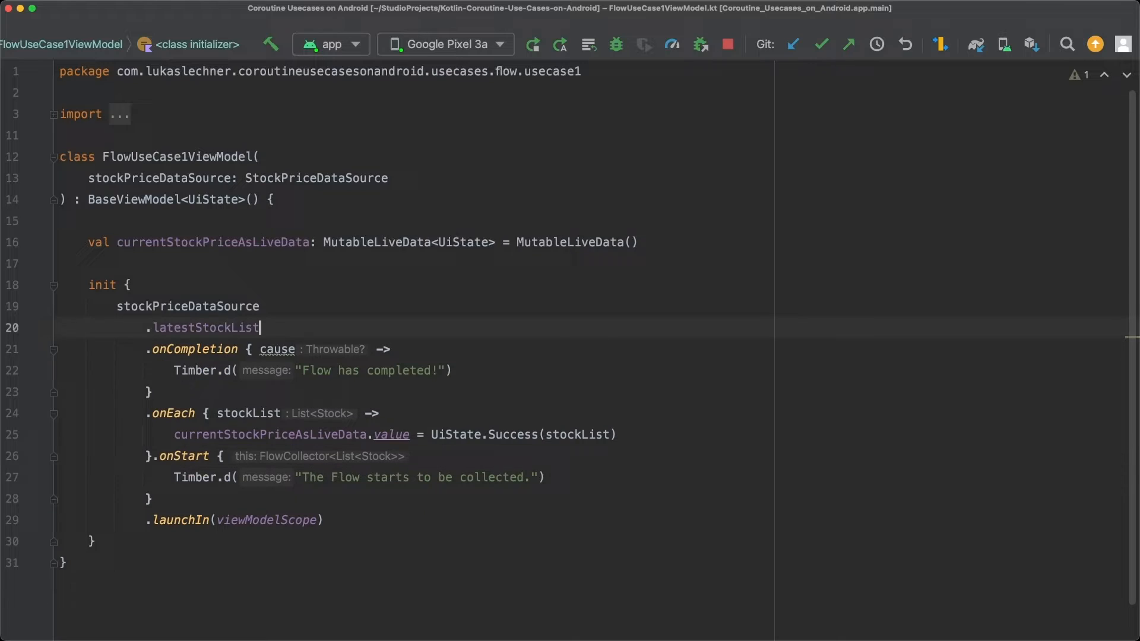
{"action": "mouse_move", "coordinate": [194, 493]}
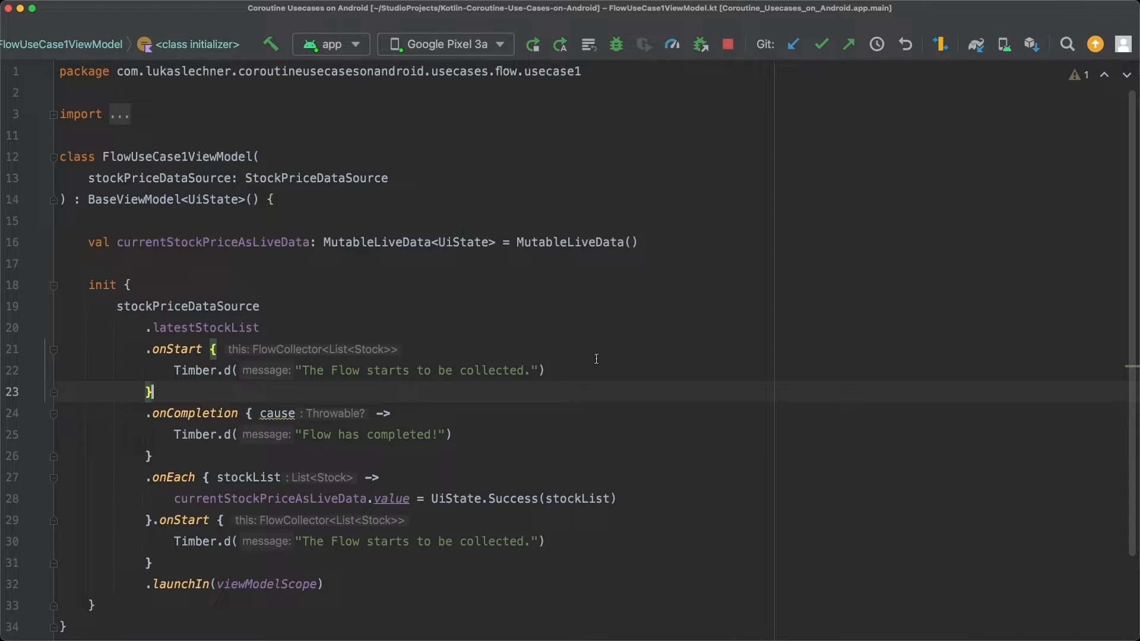
Number the two onStart log messages 1 and 2
{"action": "type", "text": "1"}
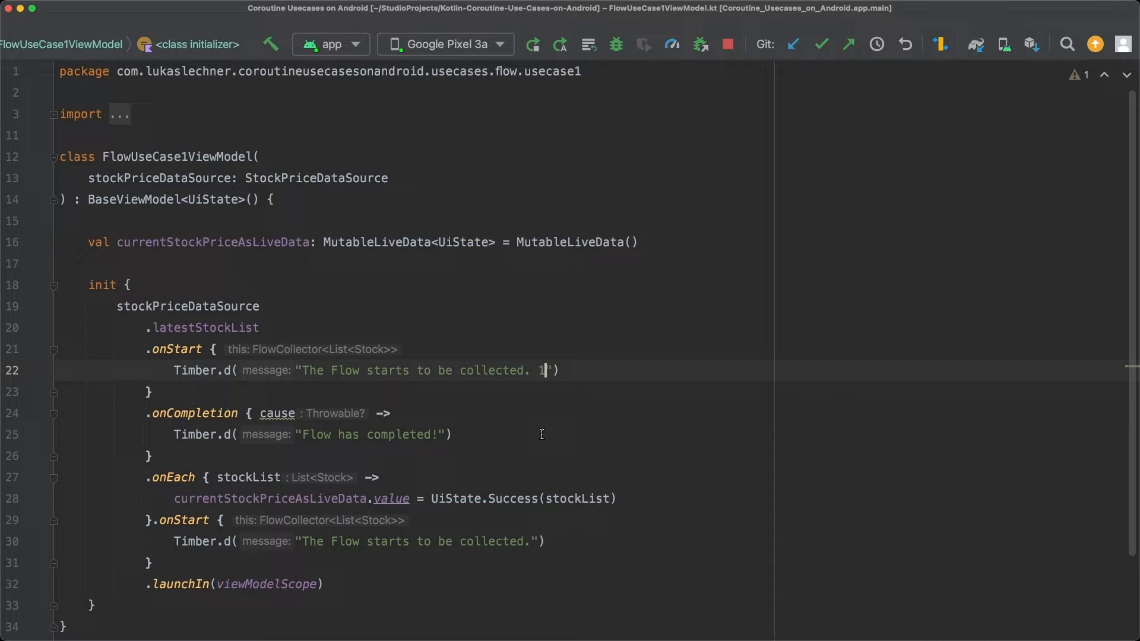
{"action": "type", "text": "2"}
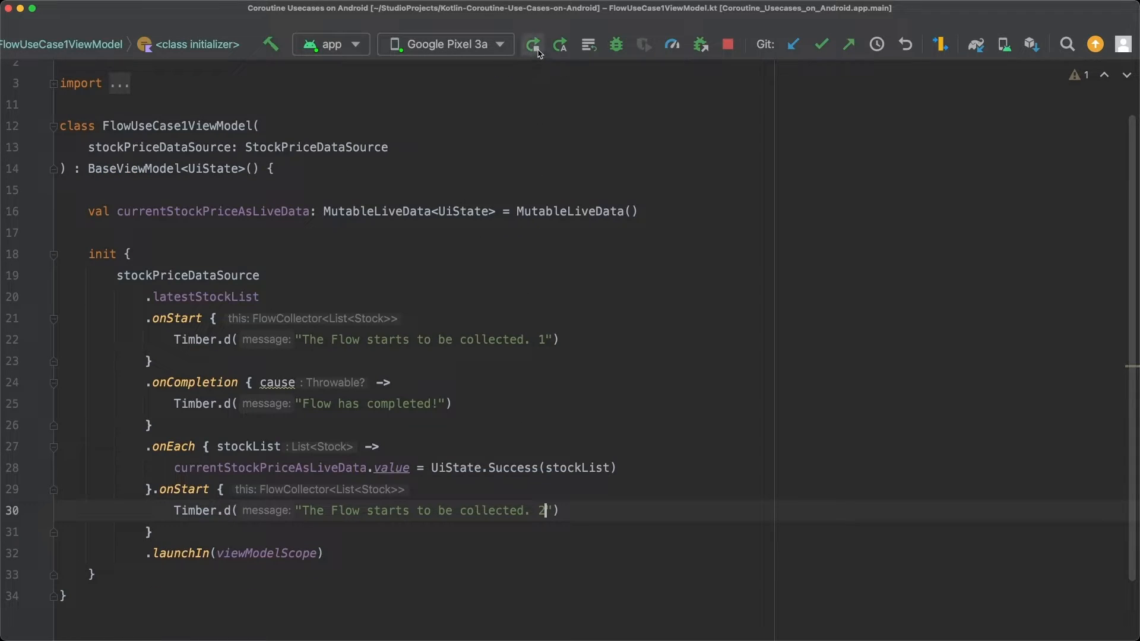
Restart the app with the edited code and open Flow Use Cases, then #1 Flow Basics
{"action": "left_click", "coordinate": [531, 45]}
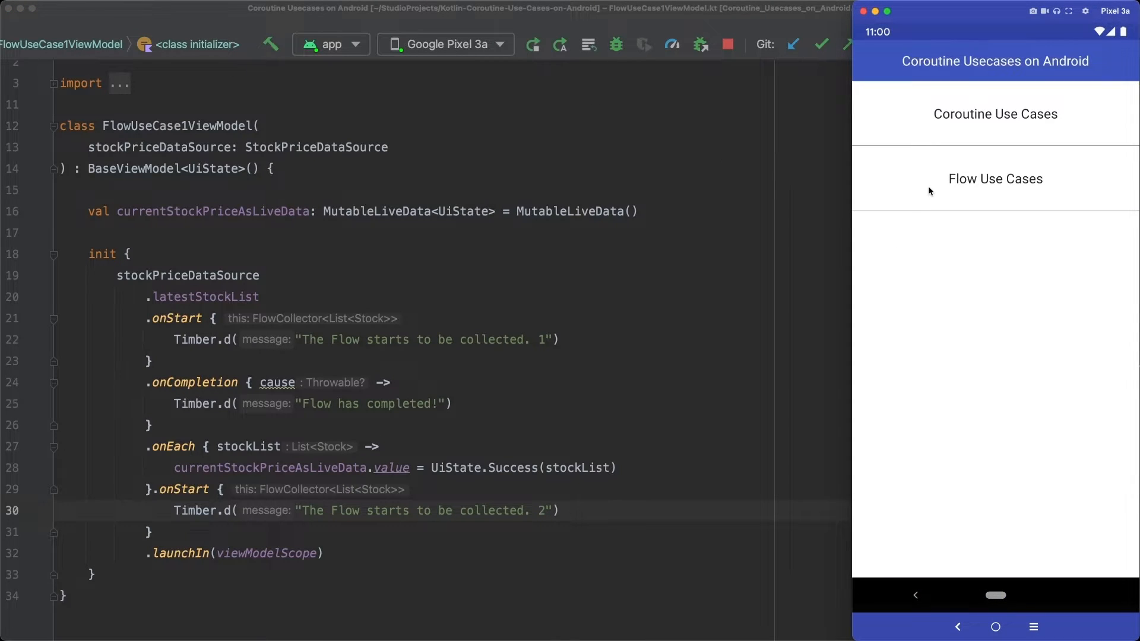
{"action": "left_click", "coordinate": [995, 178]}
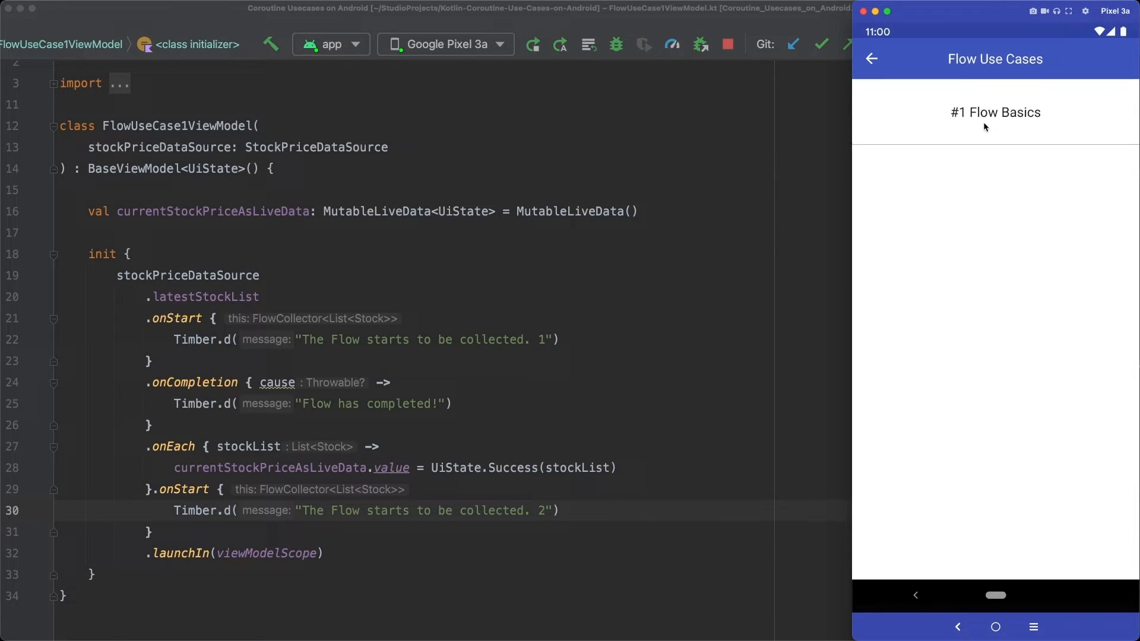
{"action": "left_click", "coordinate": [261, 276]}
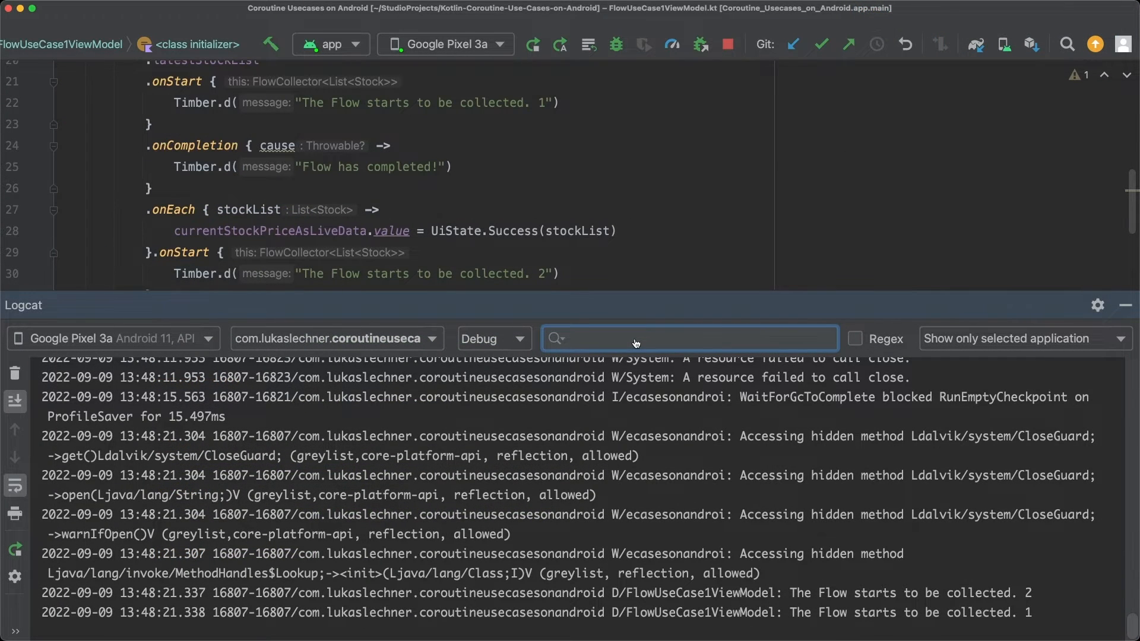
Search Logcat for "The Flow" to compare the order of start messages
{"action": "type", "text": "The Flow"}
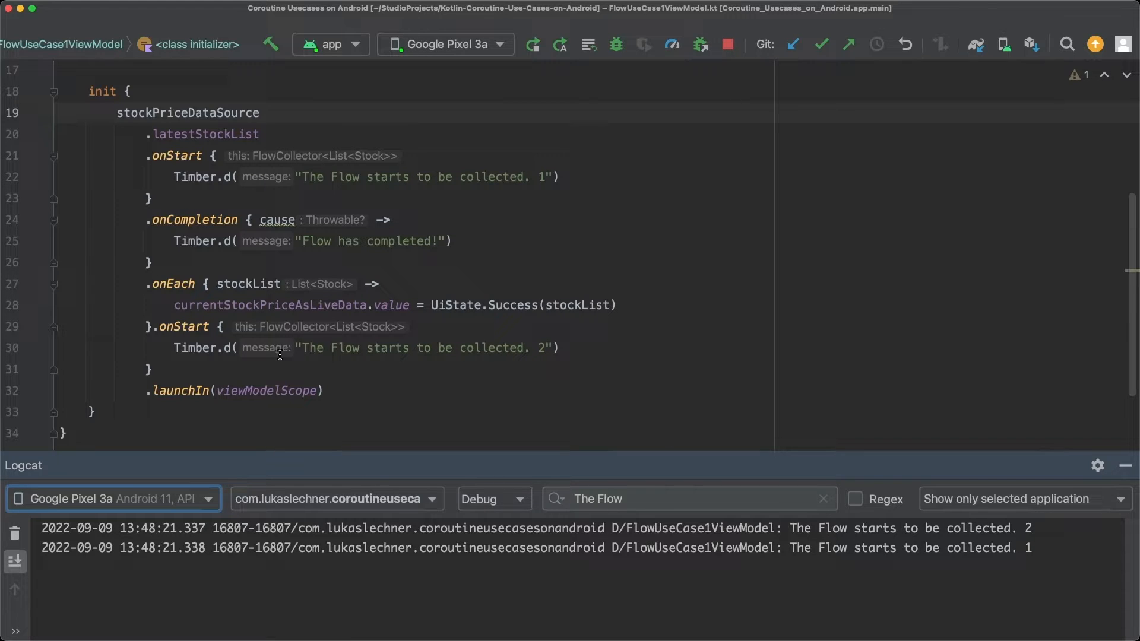
{"action": "left_click_drag", "start_coordinate": [160, 325], "coordinate": [159, 369]}
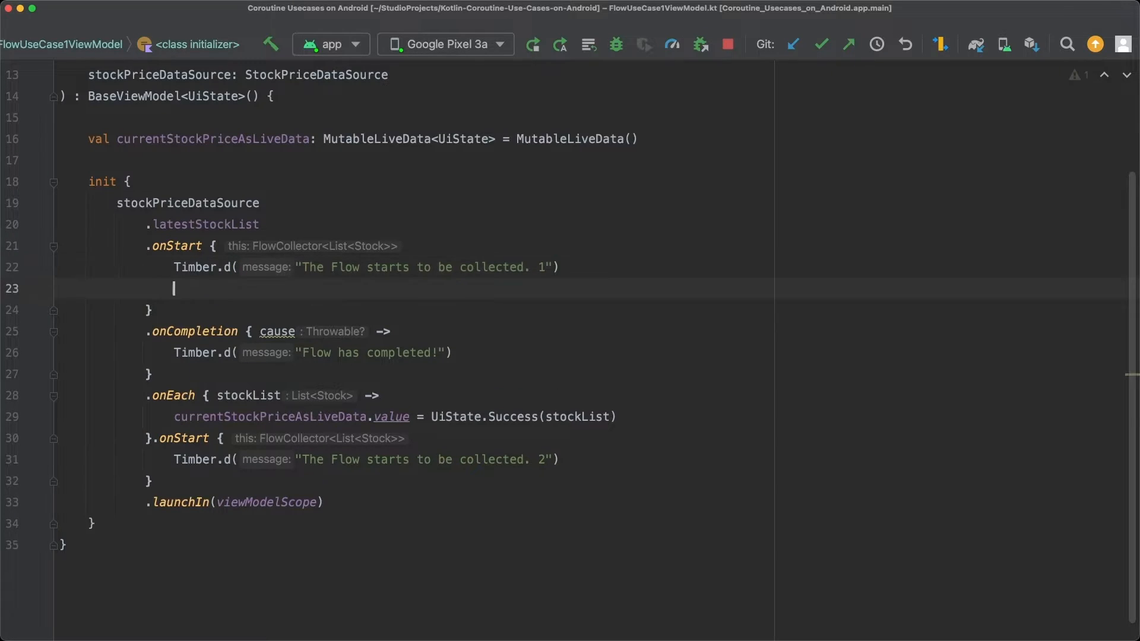
Add emit() after the log message in the first onStart block
{"action": "type", "text": "emit"}
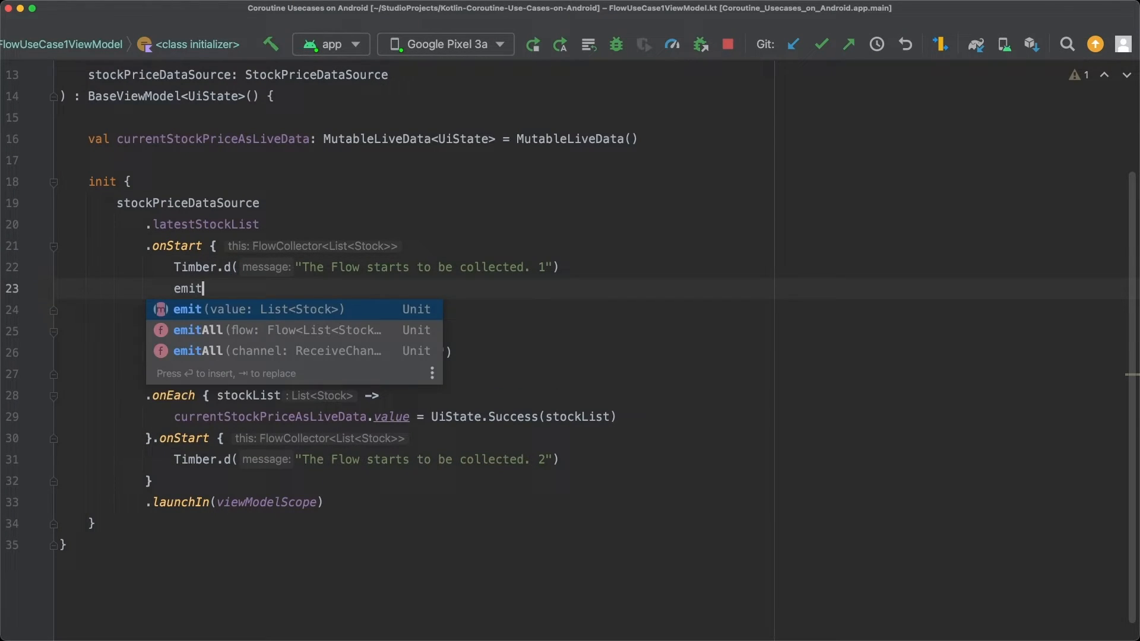
{"action": "key", "text": "Enter"}
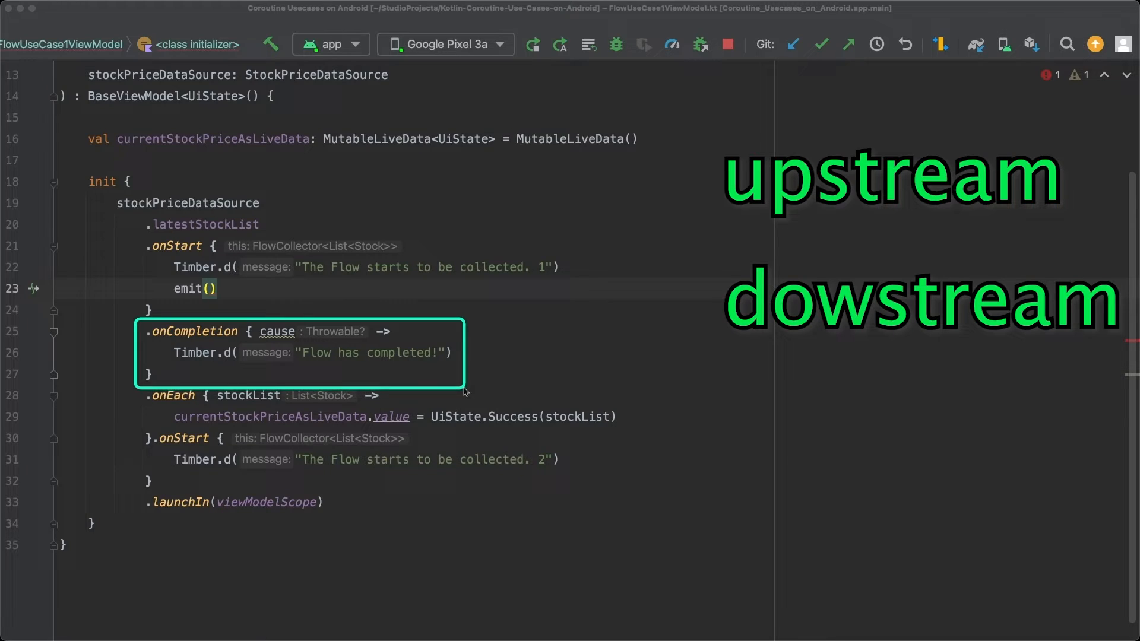
{"action": "mouse_move", "coordinate": [0, 354]}
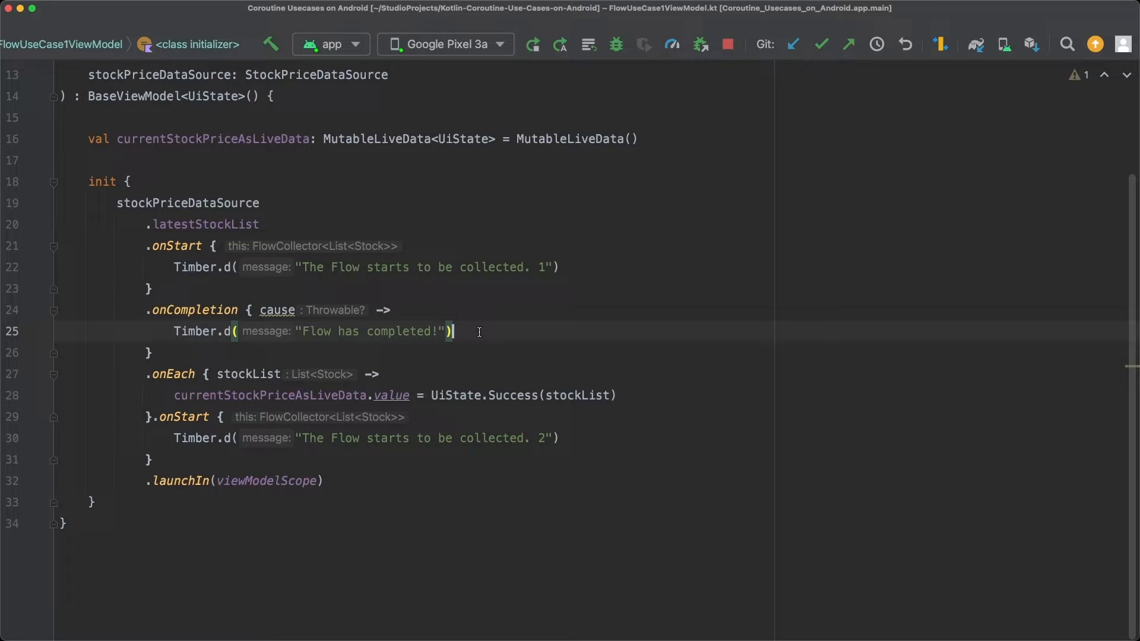
Add emit(emptyList()) on a new line after the onCompletion log message
{"action": "key", "text": "enter"}
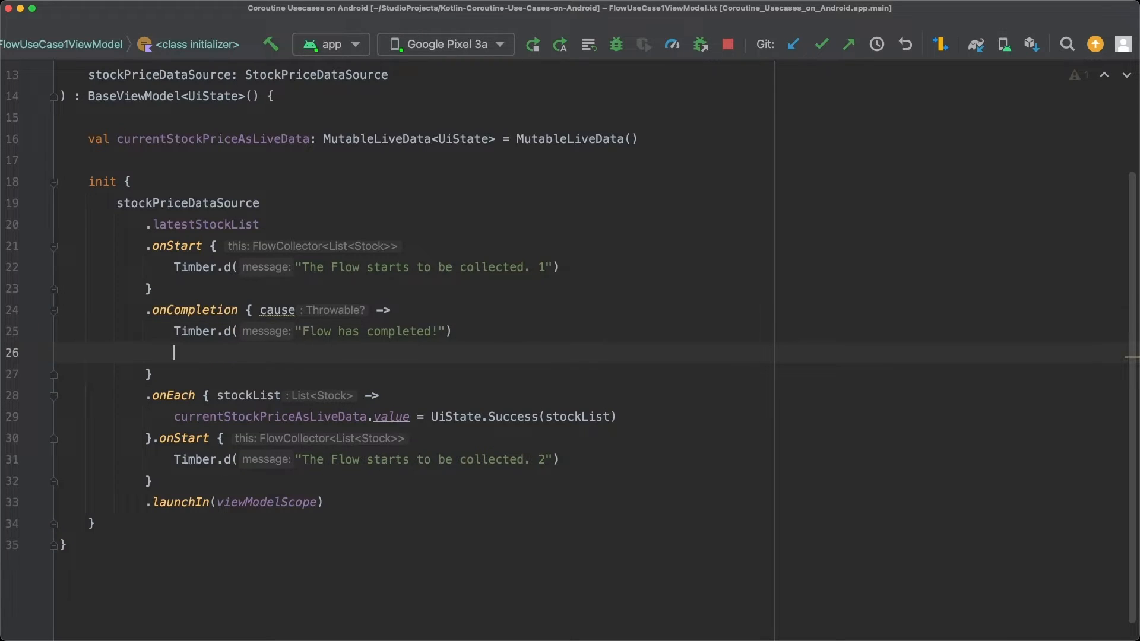
{"action": "type", "text": "emit()"}
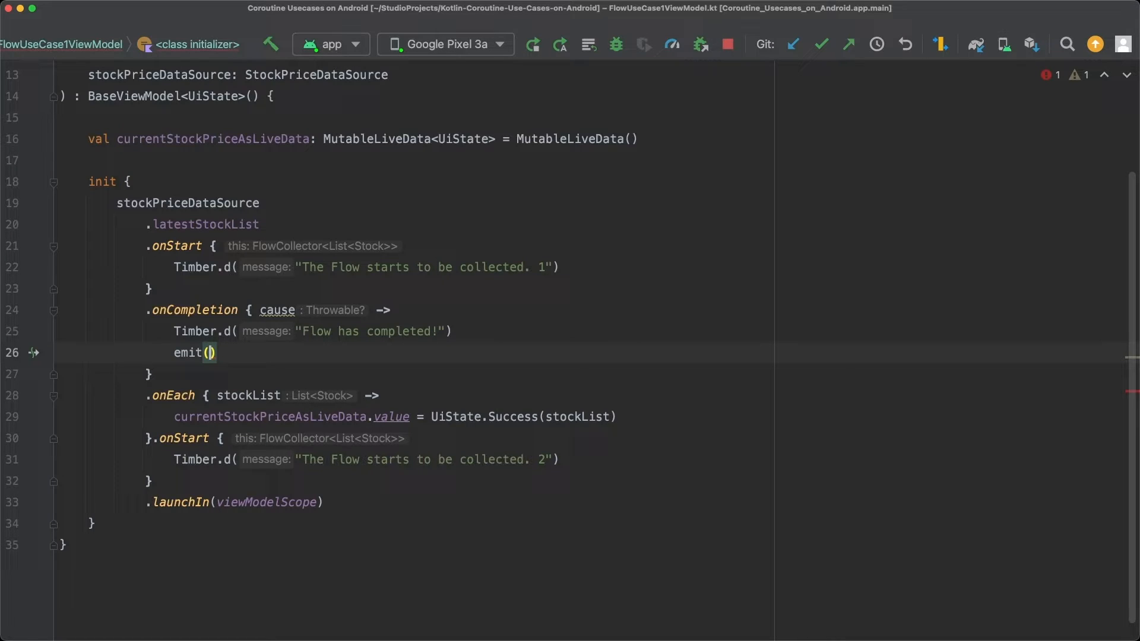
{"action": "type", "text": "emptyList("}
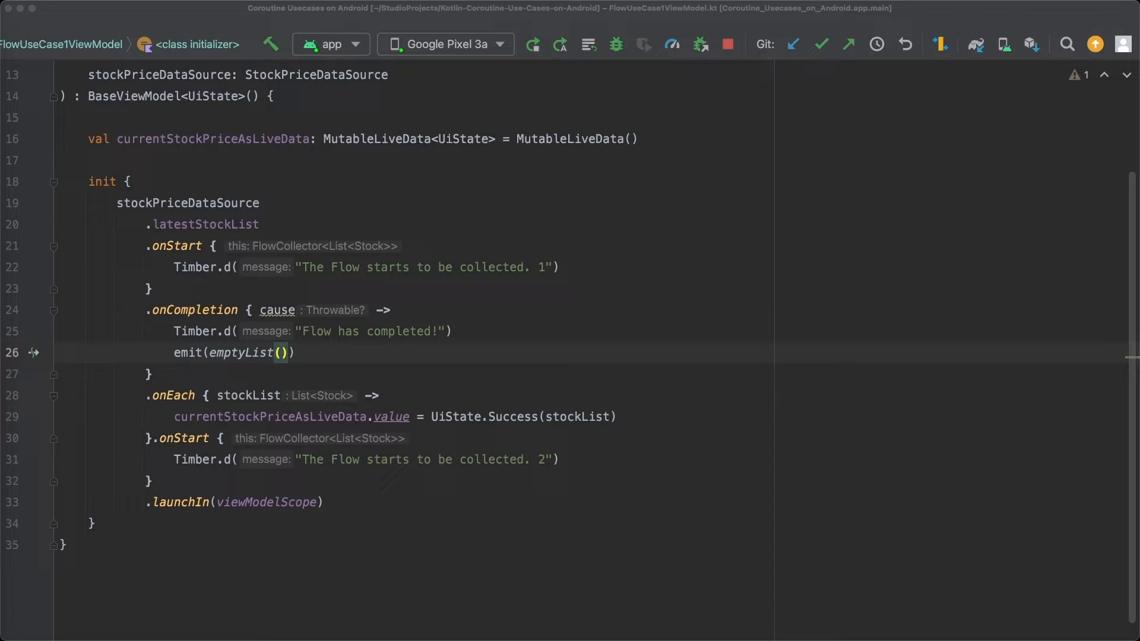
{"action": "mouse_move", "coordinate": [139, 372]}
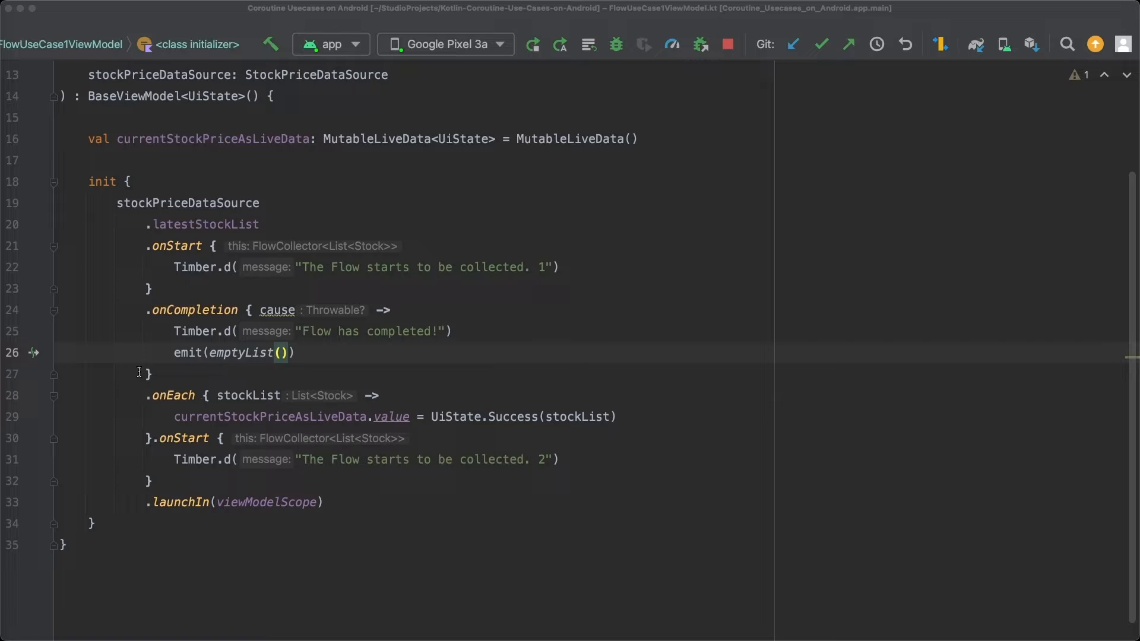
Replace the onStart log statement with emit(UiState.Loading)
{"action": "left_click_drag", "start_coordinate": [146, 310], "coordinate": [153, 374]}
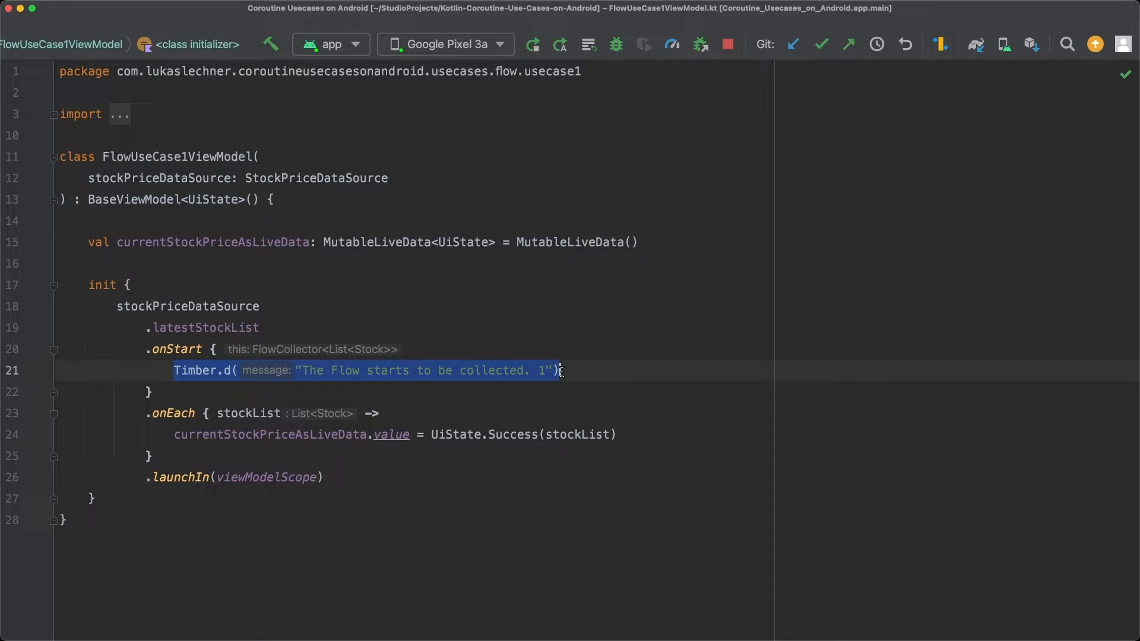
{"action": "key", "text": "Delete"}
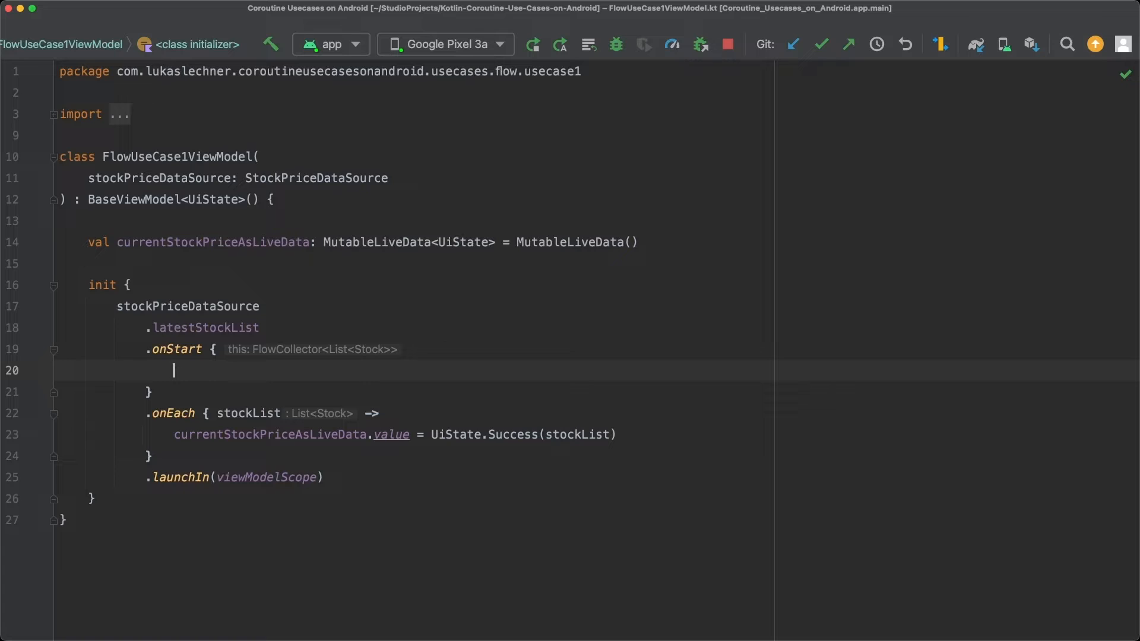
{"action": "type", "text": "emit(U"}
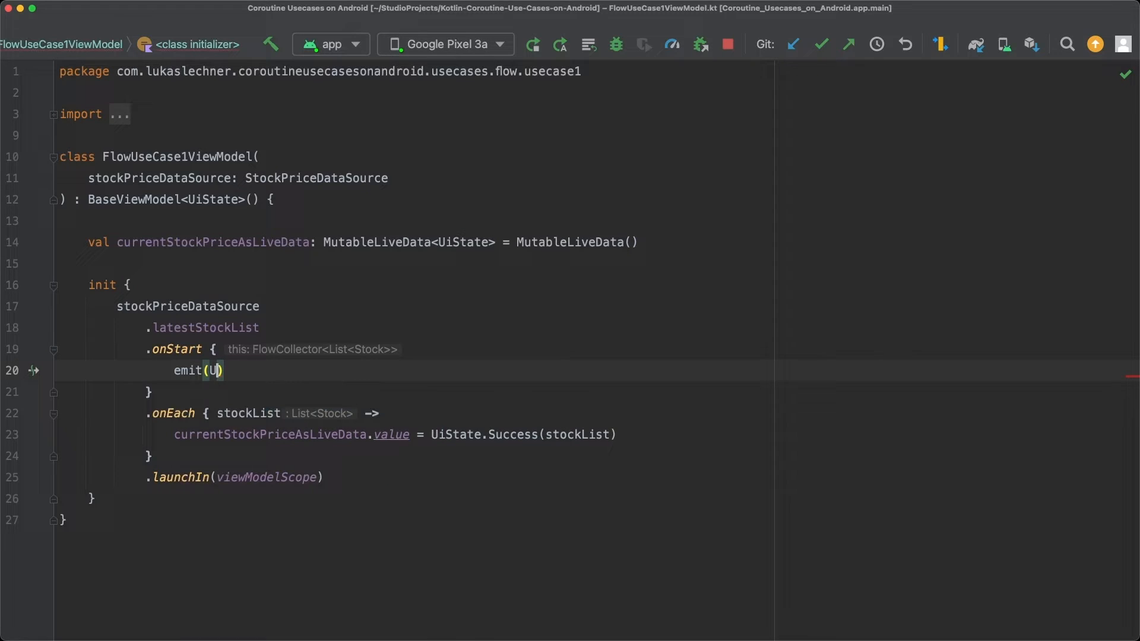
{"action": "type", "text": "iState.Loading"}
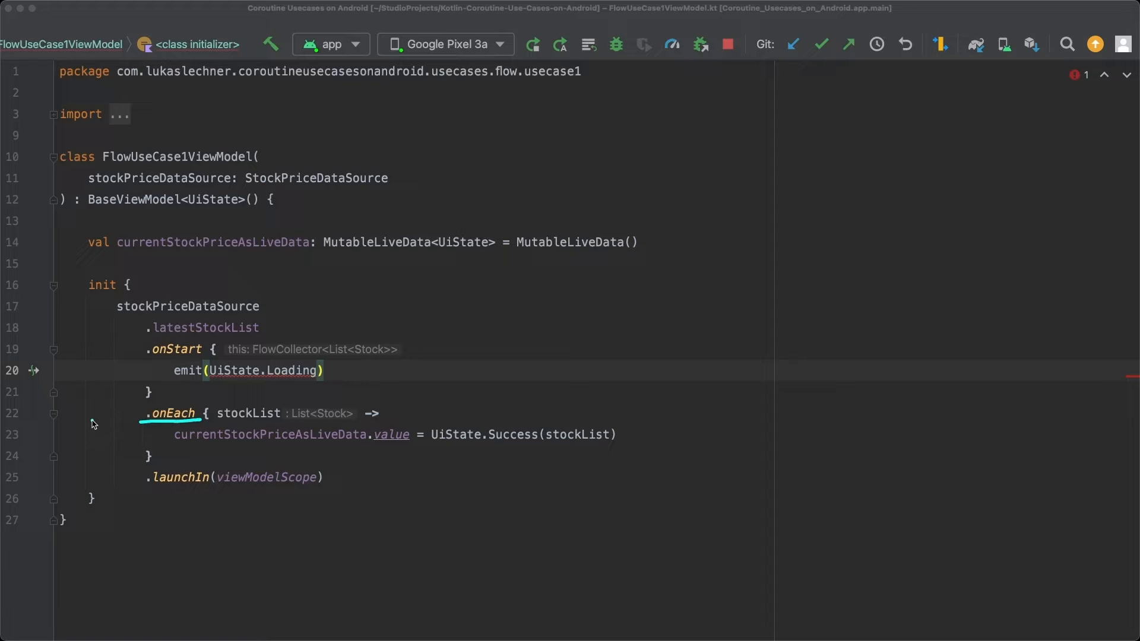
Rename the onEach parameter to uiState and assign it to the LiveData value
{"action": "double_click", "coordinate": [248, 414]}
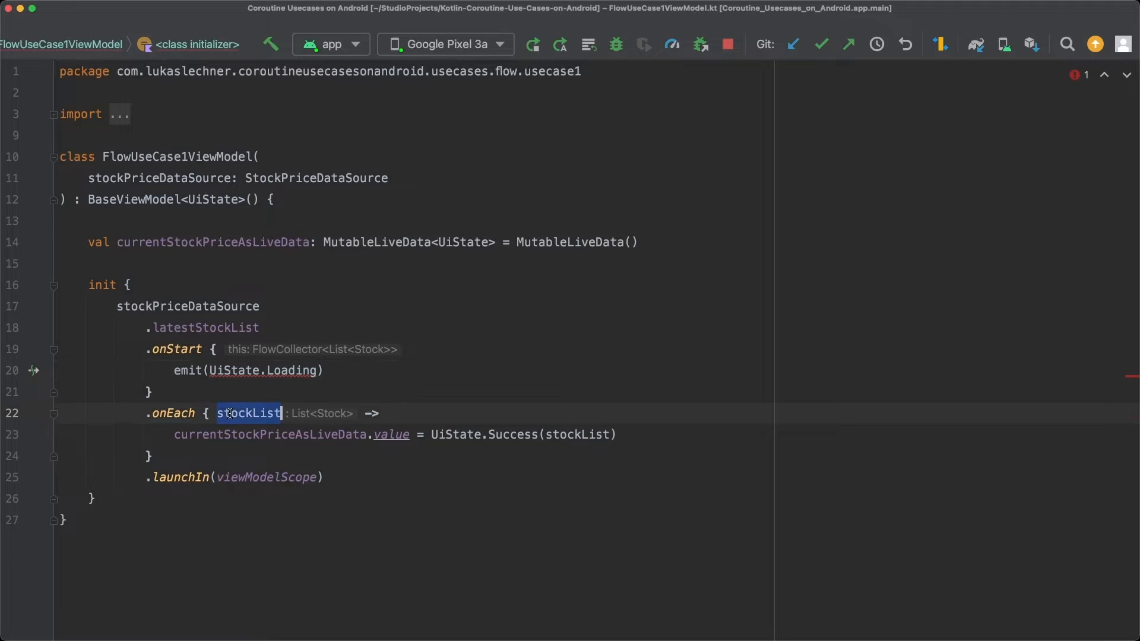
{"action": "type", "text": "uiState"}
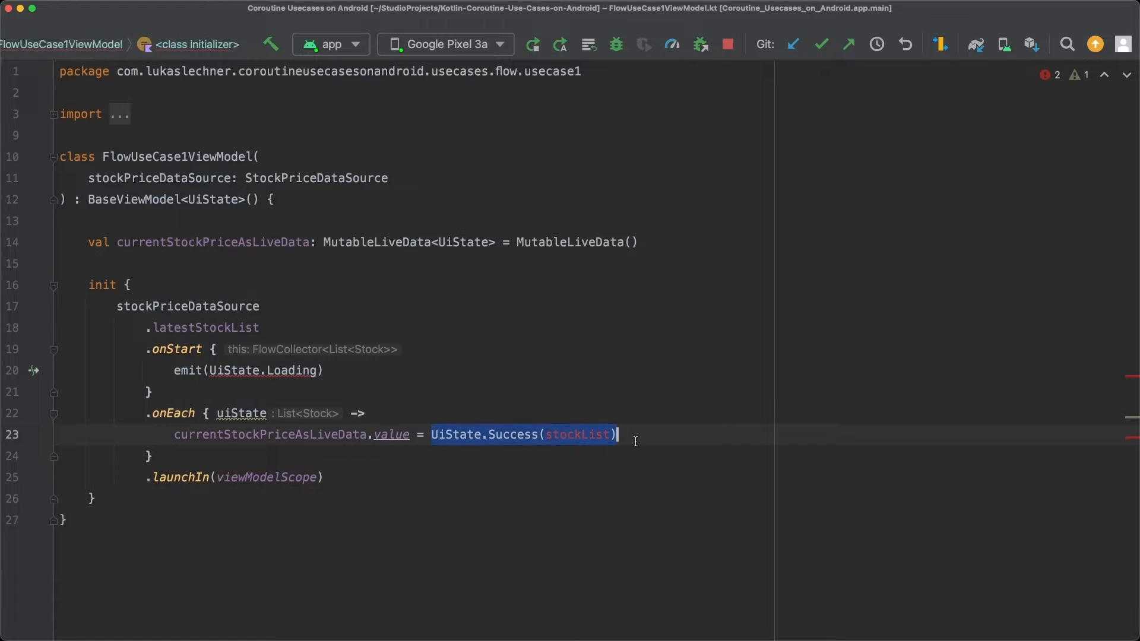
{"action": "type", "text": "uiStat"}
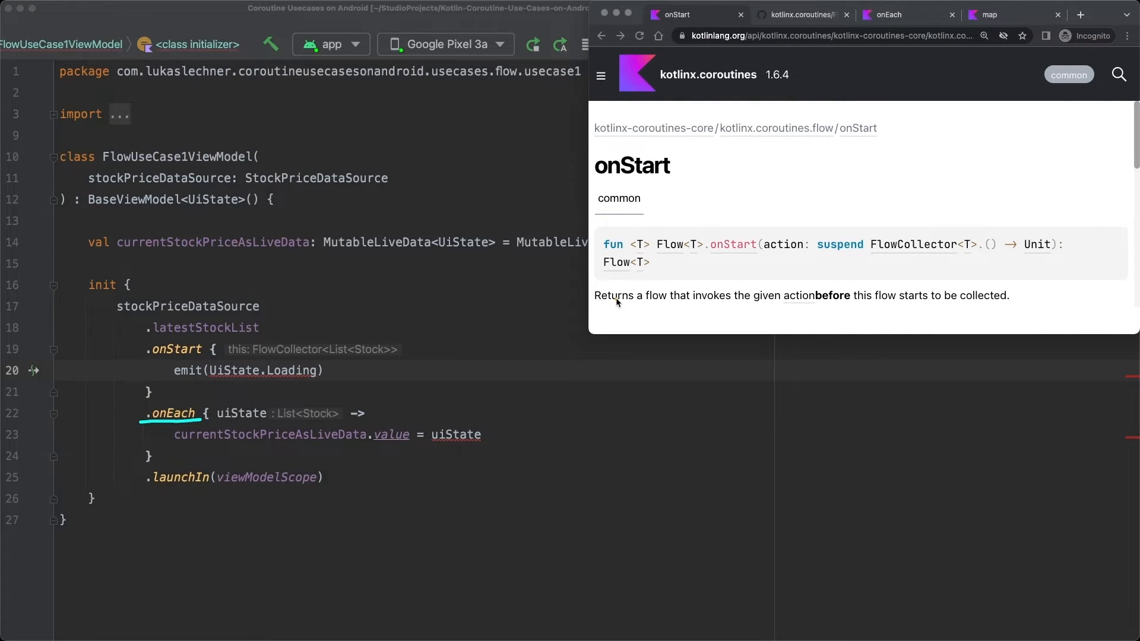
{"action": "mouse_move", "coordinate": [673, 264]}
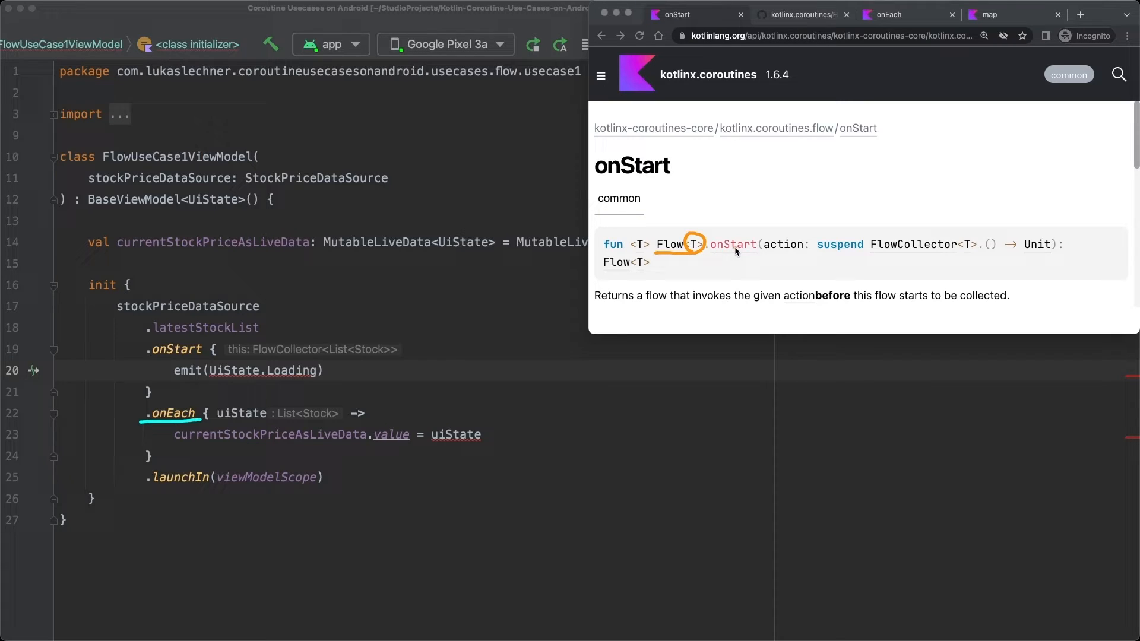
{"action": "mouse_move", "coordinate": [683, 266]}
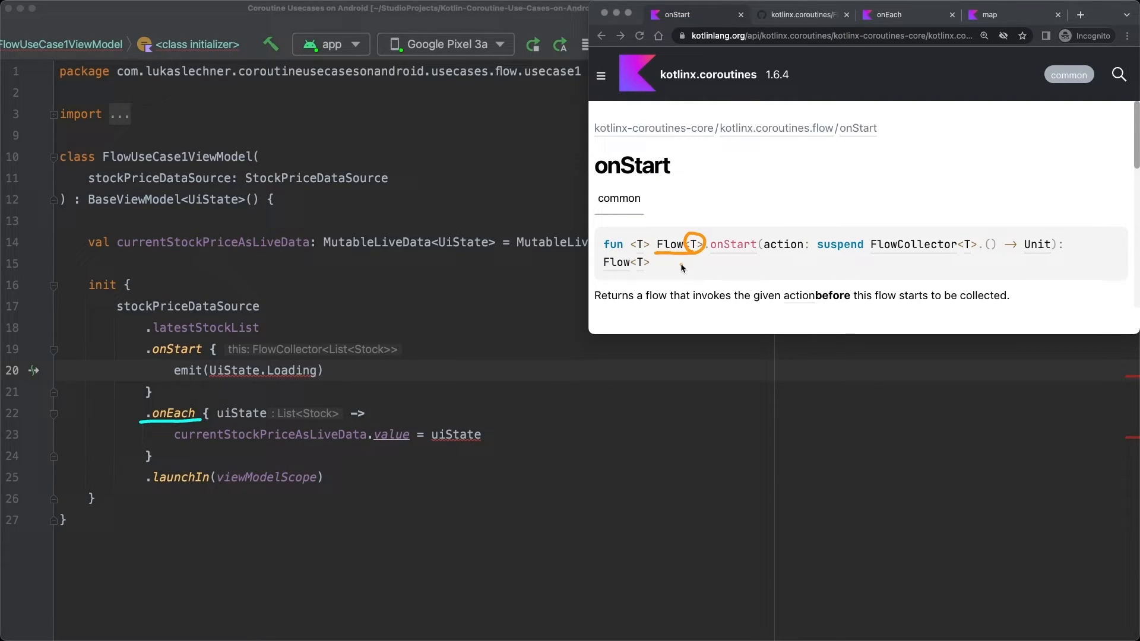
{"action": "mouse_move", "coordinate": [813, 266]}
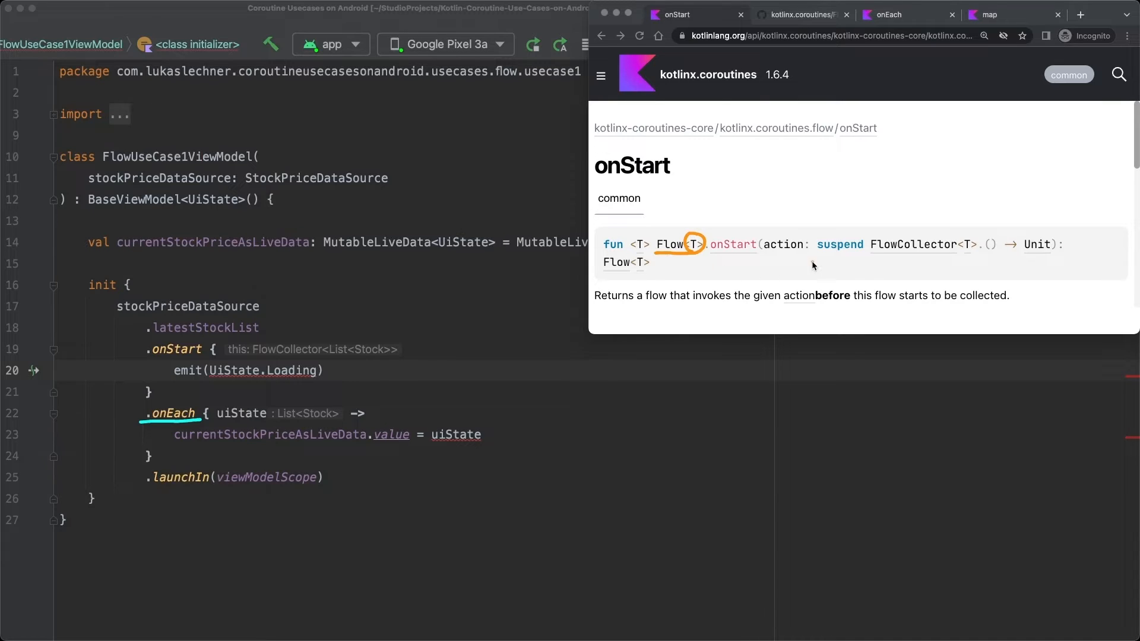
{"action": "mouse_move", "coordinate": [960, 252]}
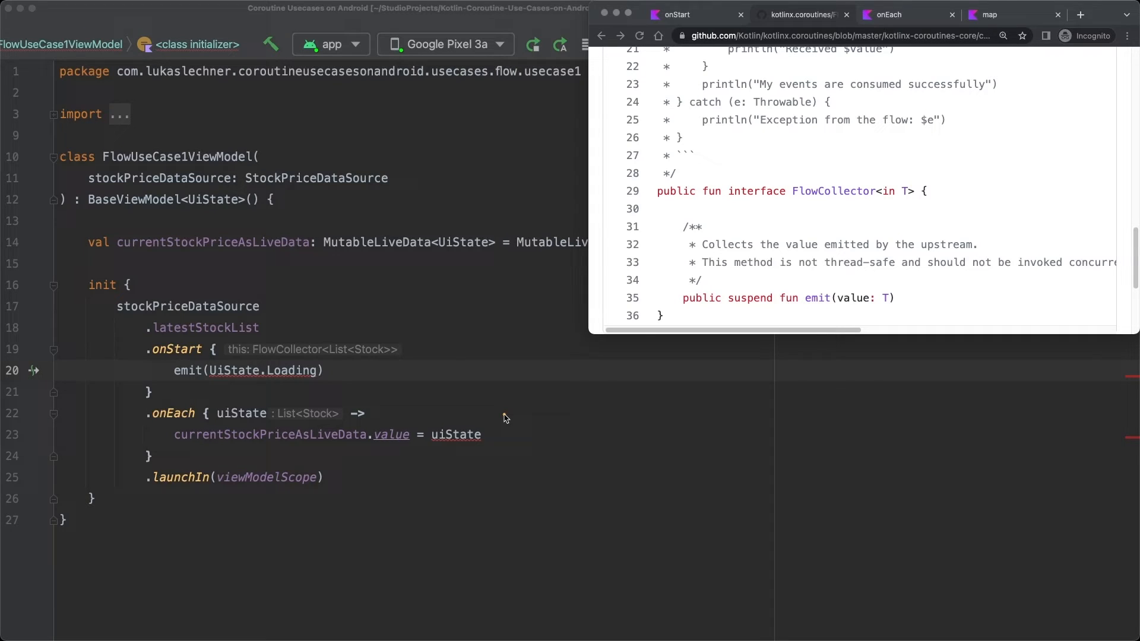
{"action": "mouse_move", "coordinate": [748, 207]}
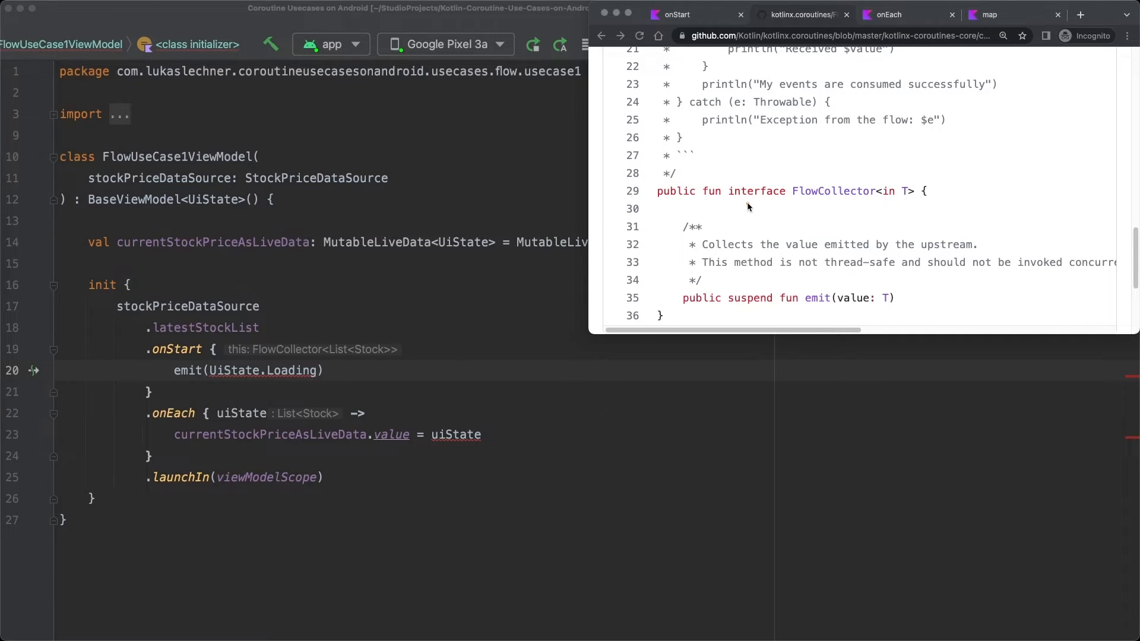
Read FlowCollector's emit function on GitHub, then return to the onStart reference
{"action": "left_click_drag", "start_coordinate": [735, 202], "coordinate": [814, 202]}
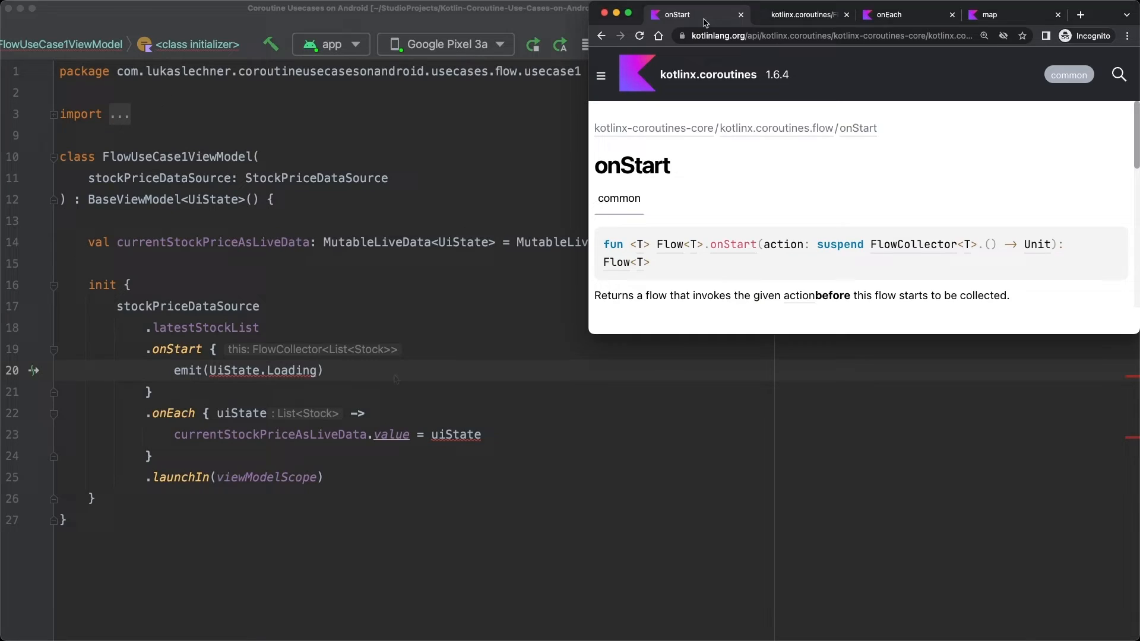
{"action": "mouse_move", "coordinate": [451, 377]}
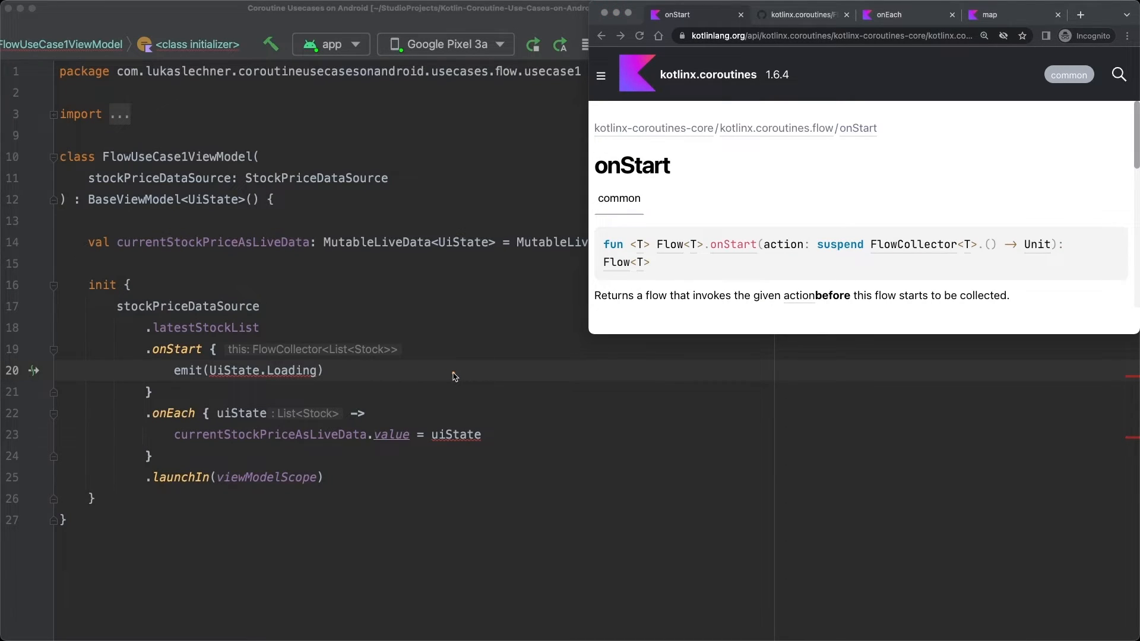
{"action": "mouse_move", "coordinate": [961, 255]}
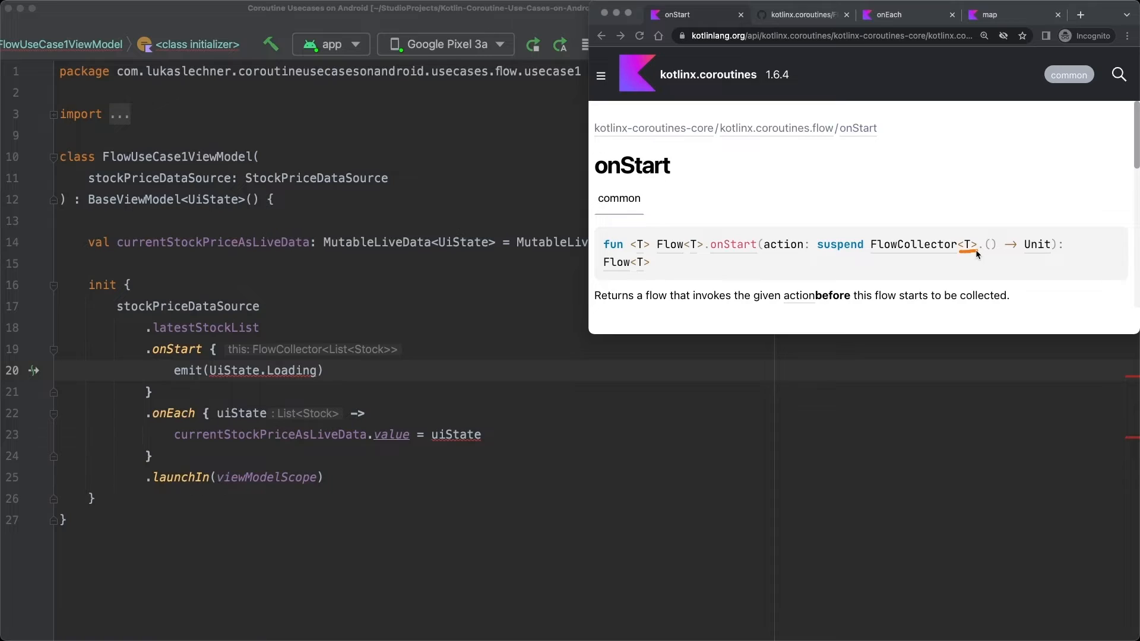
{"action": "mouse_move", "coordinate": [676, 258]}
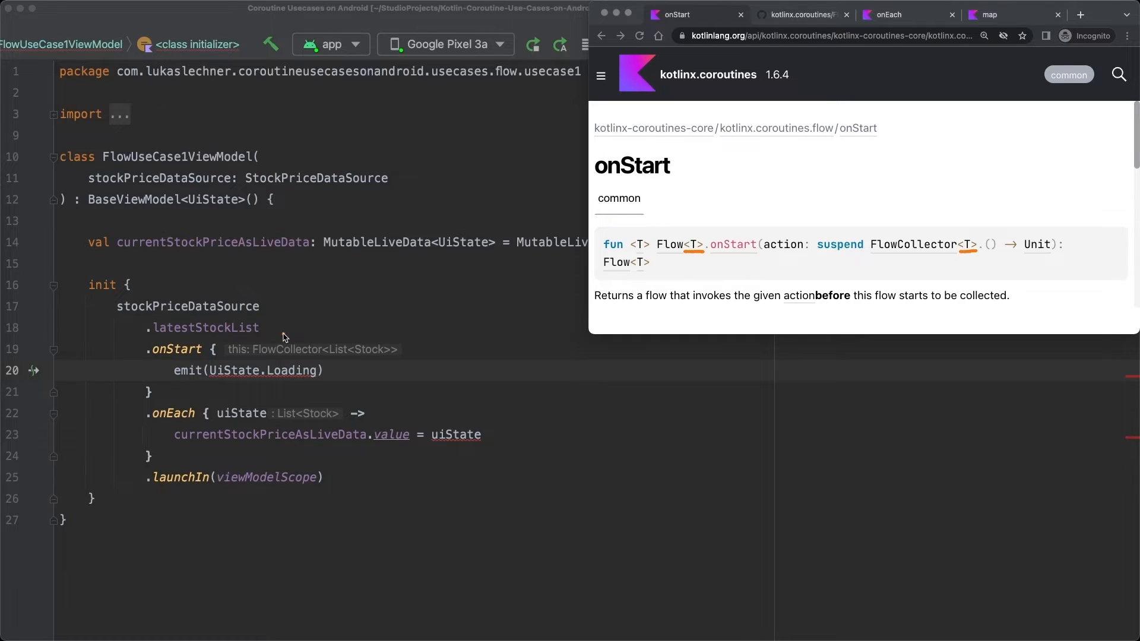
{"action": "mouse_move", "coordinate": [152, 343]}
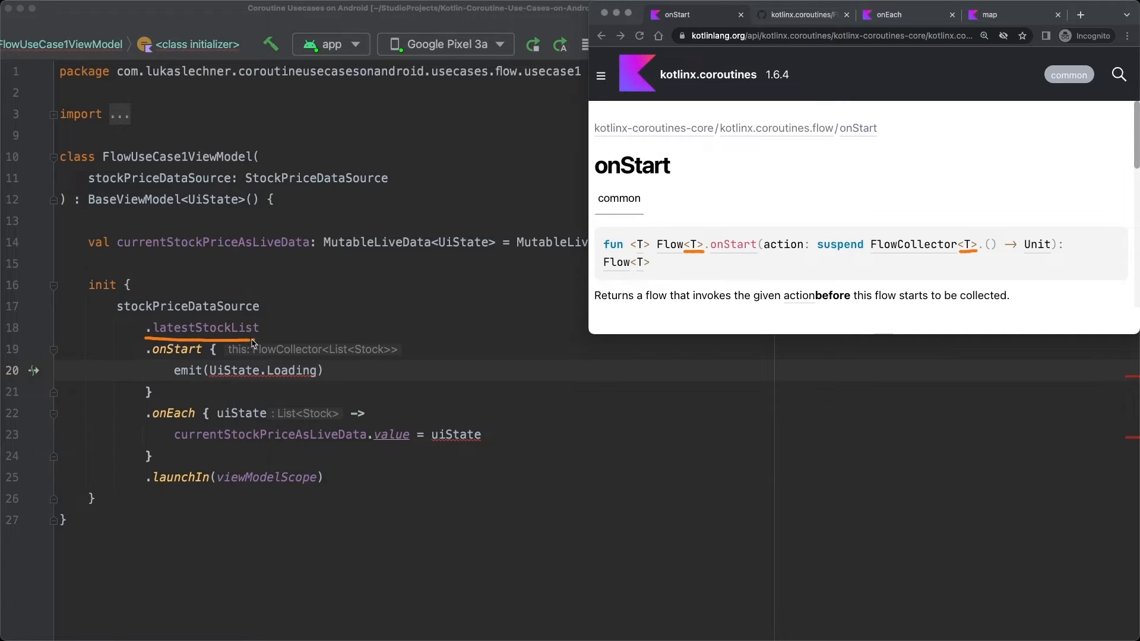
{"action": "mouse_move", "coordinate": [263, 340]}
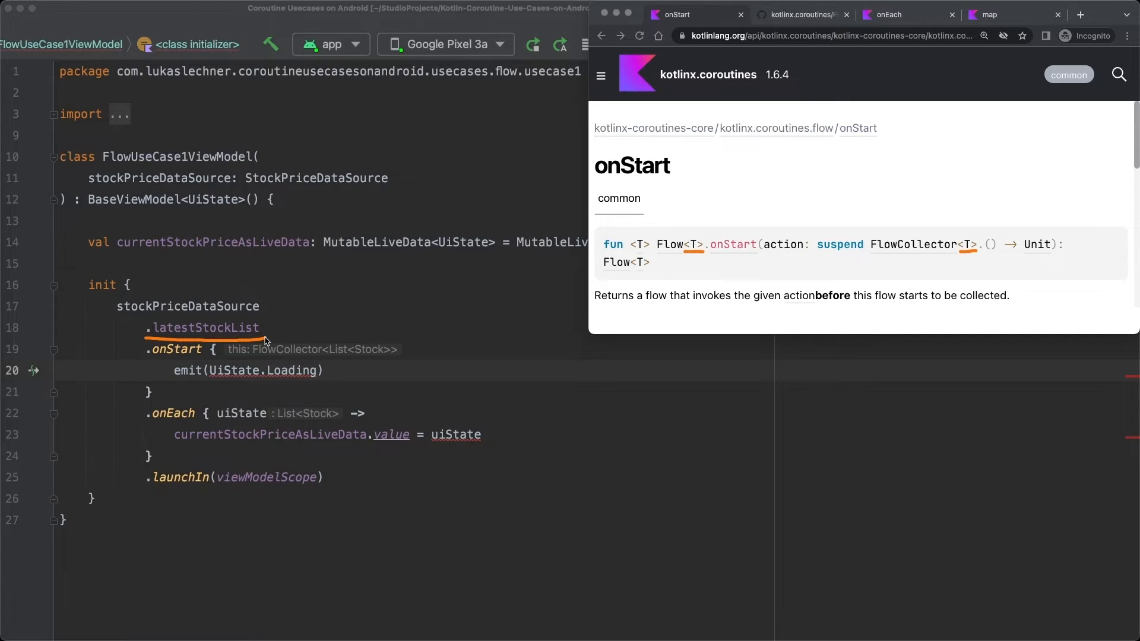
{"action": "mouse_move", "coordinate": [272, 340]}
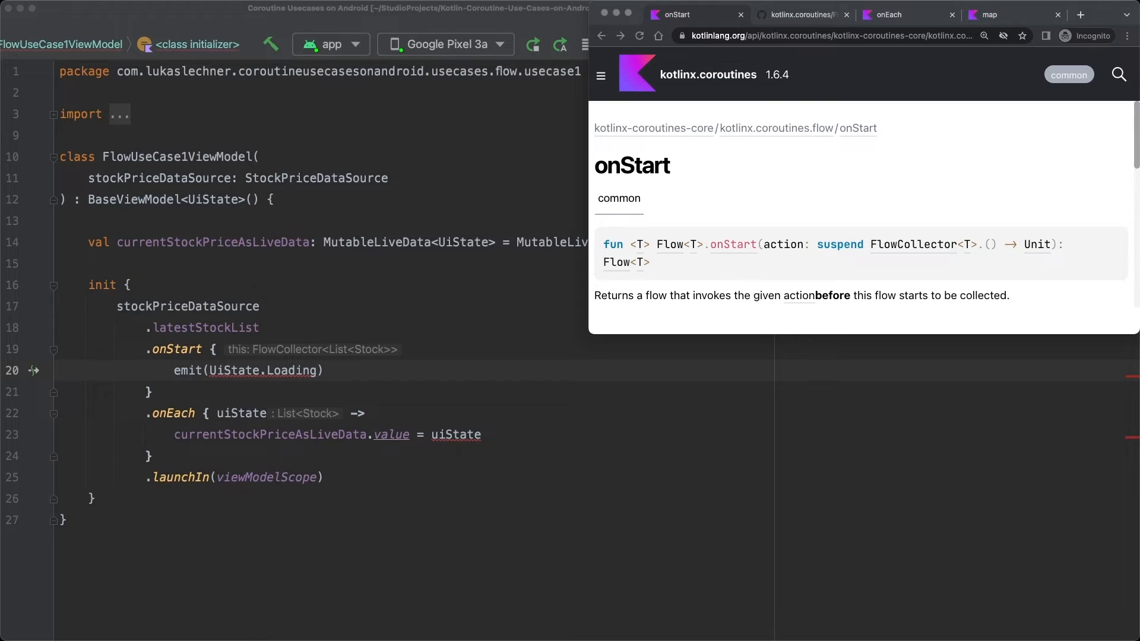
Switch from the kotlinlang.org onStart docs back to the ViewModel code in Android Studio
{"action": "left_click", "coordinate": [260, 327]}
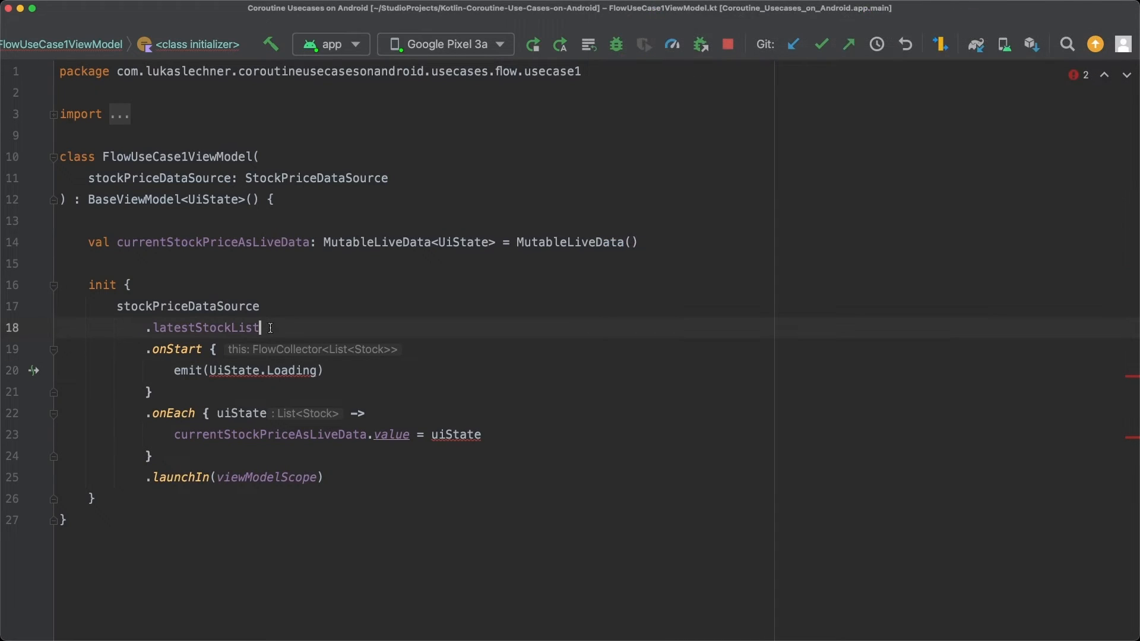
Add `.onEach { UiState.Success(stockList) }` on a new line below latestStockList
{"action": "key", "text": "Enter"}
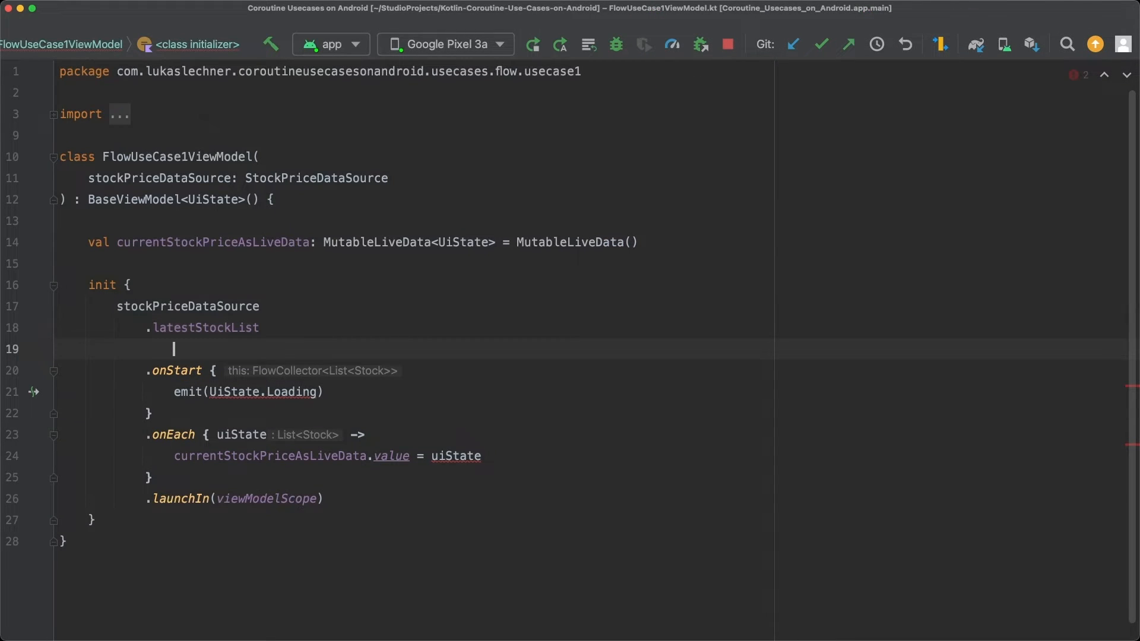
{"action": "type", "text": ".onEach {"}
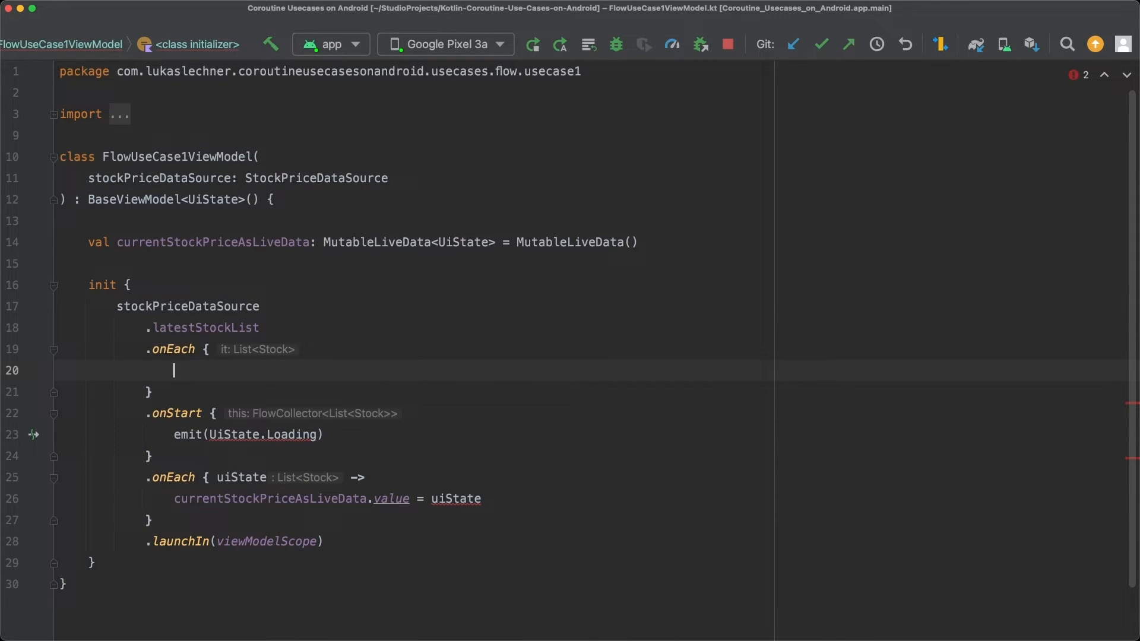
{"action": "type", "text": "u"}
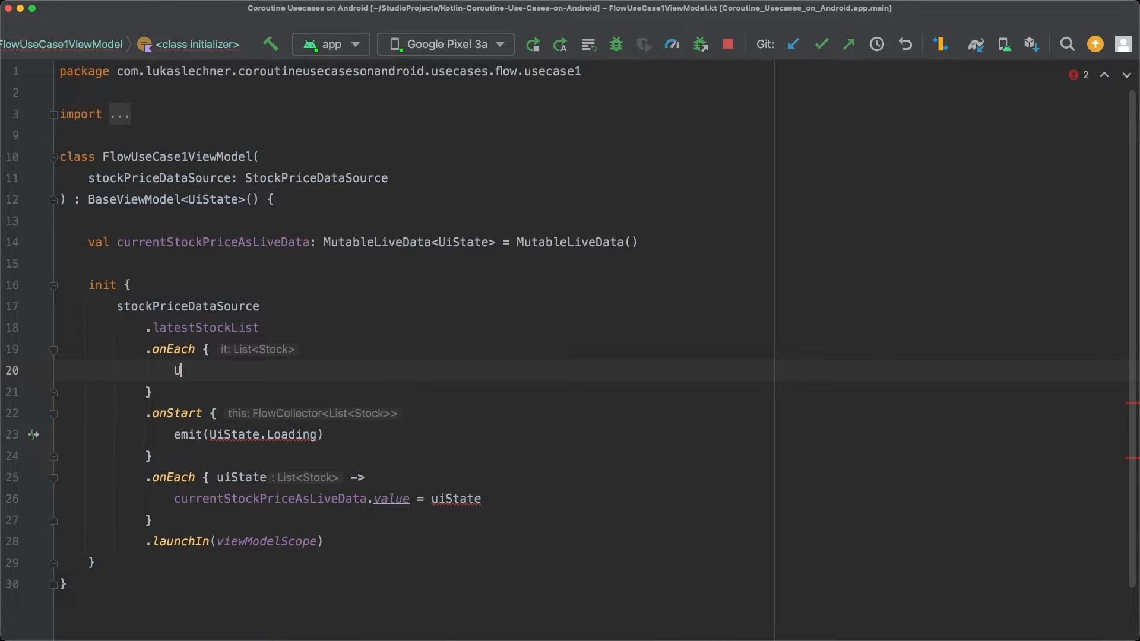
{"action": "type", "text": "iState.Success("}
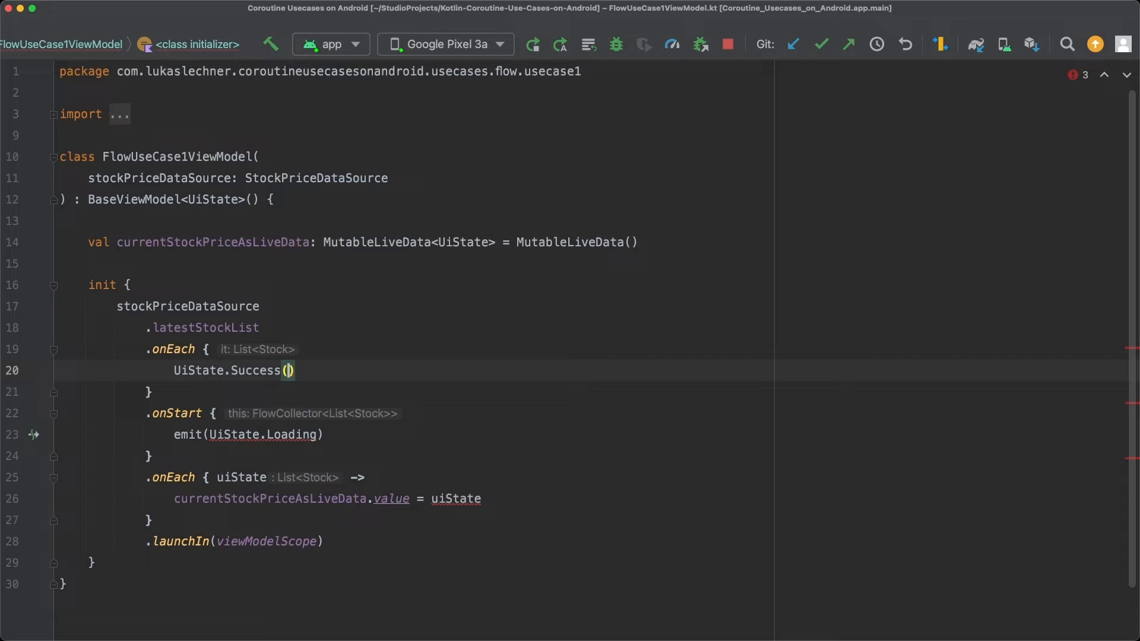
{"action": "type", "text": "it"}
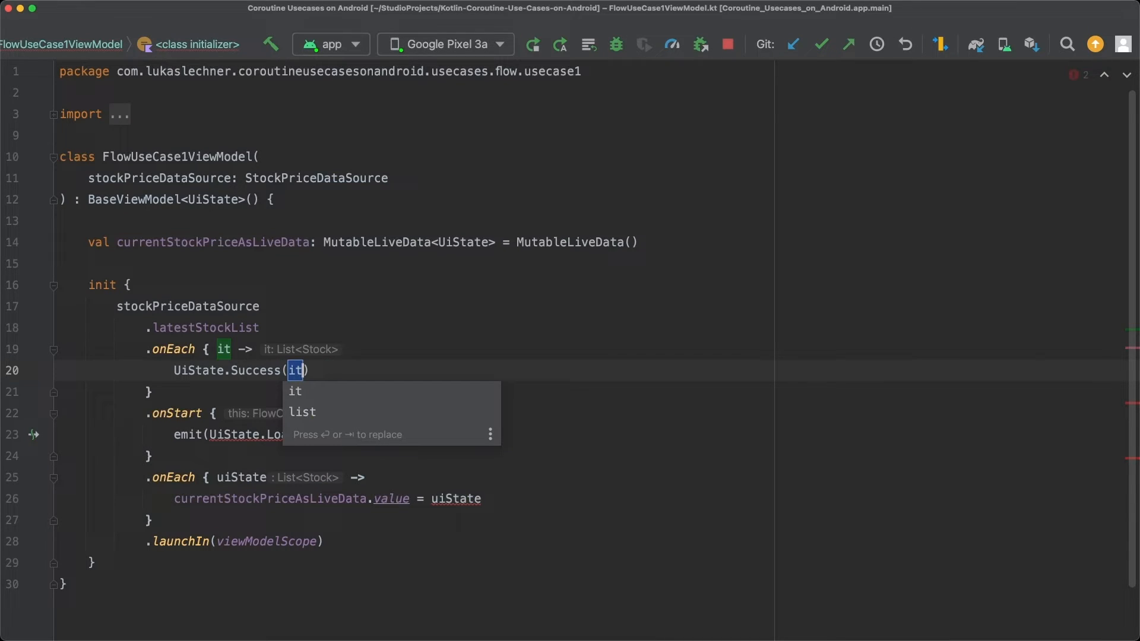
{"action": "type", "text": "stockLis"}
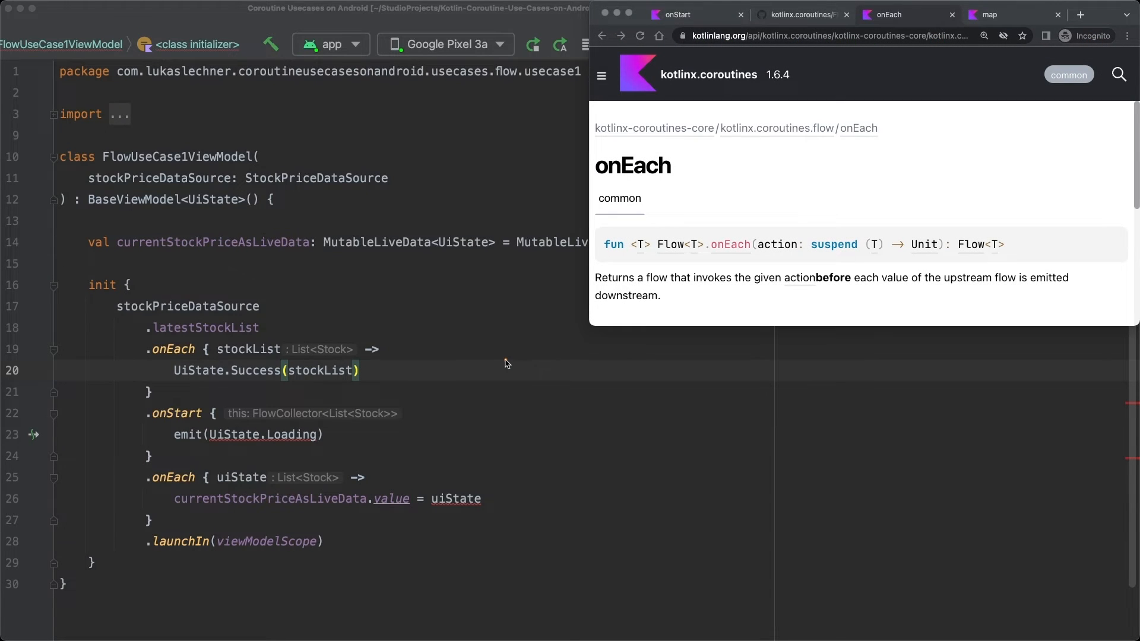
{"action": "mouse_move", "coordinate": [685, 258]}
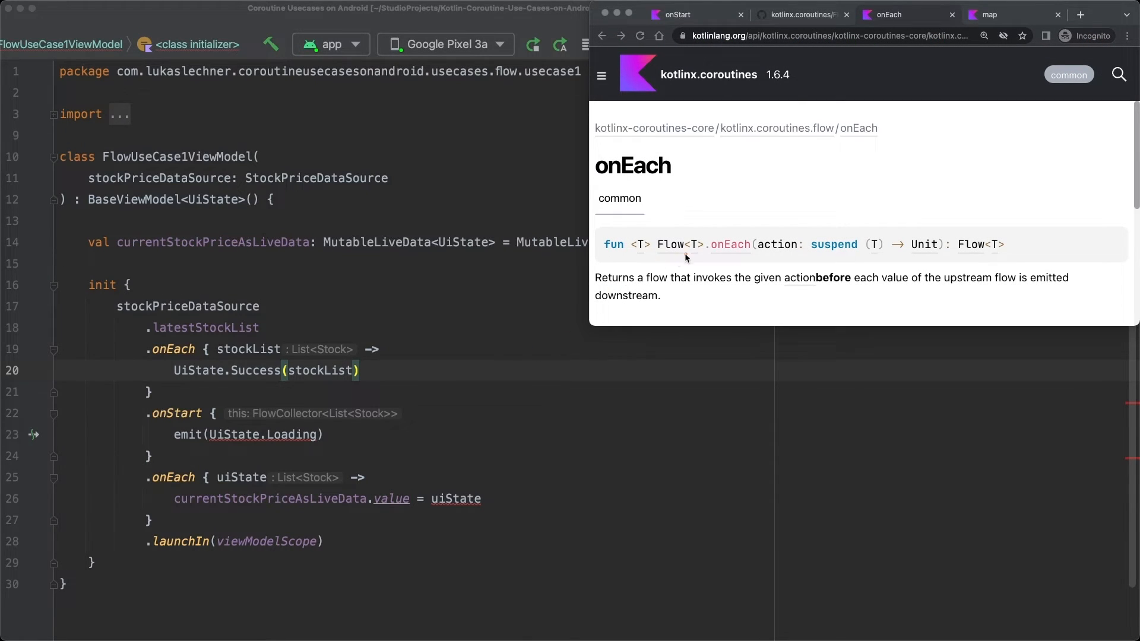
{"action": "mouse_move", "coordinate": [689, 256]}
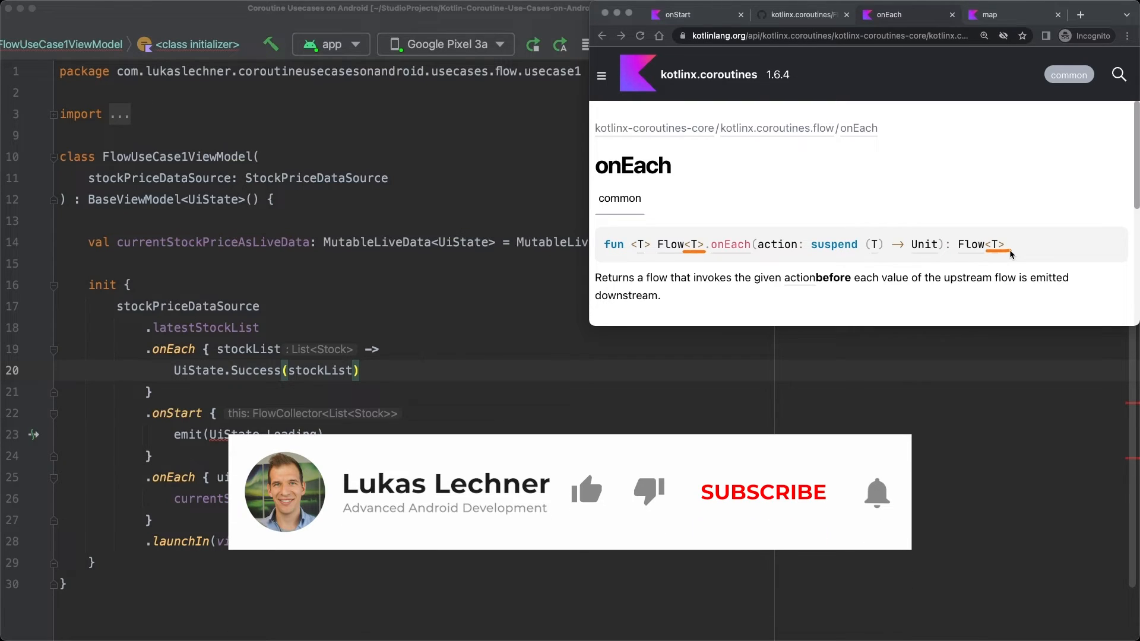
{"action": "left_click", "coordinate": [762, 491]}
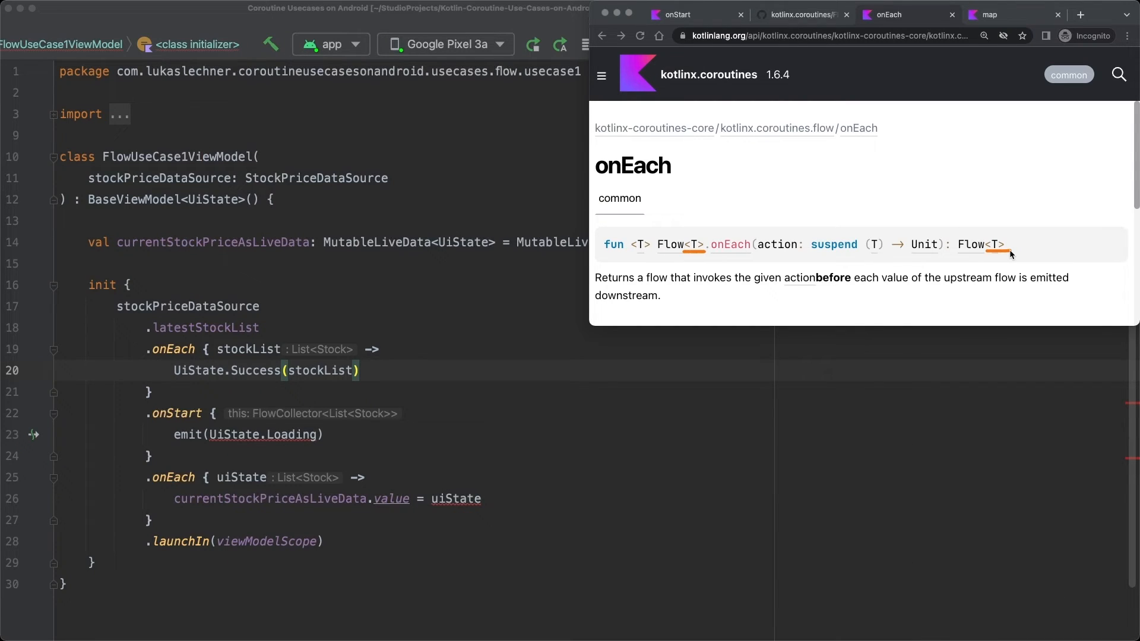
{"action": "mouse_move", "coordinate": [458, 444]}
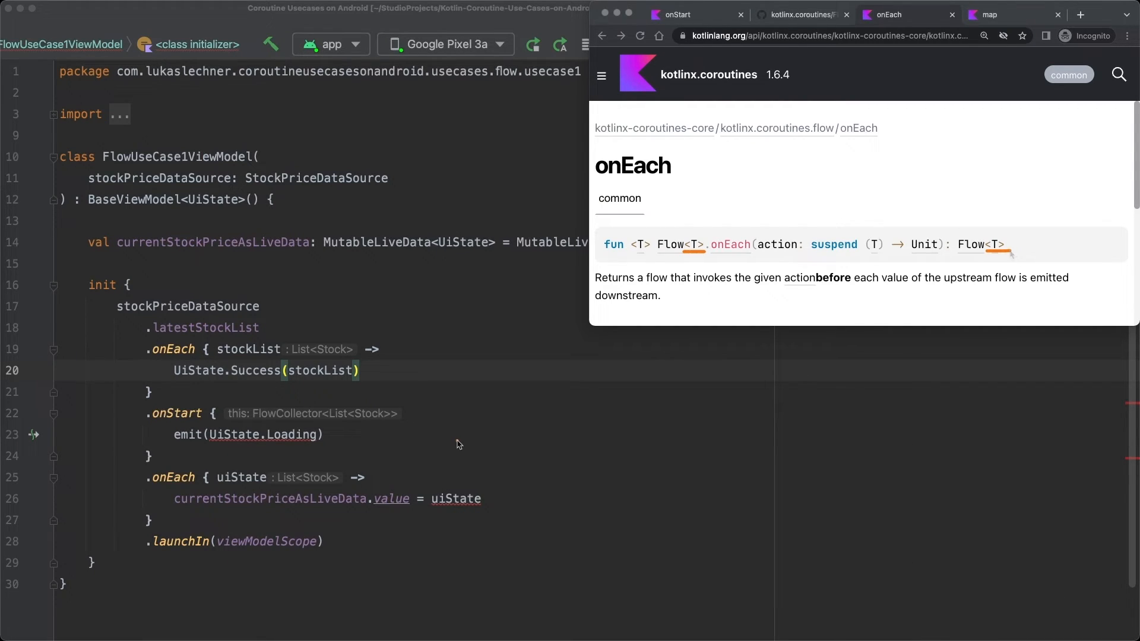
{"action": "mouse_move", "coordinate": [198, 524]}
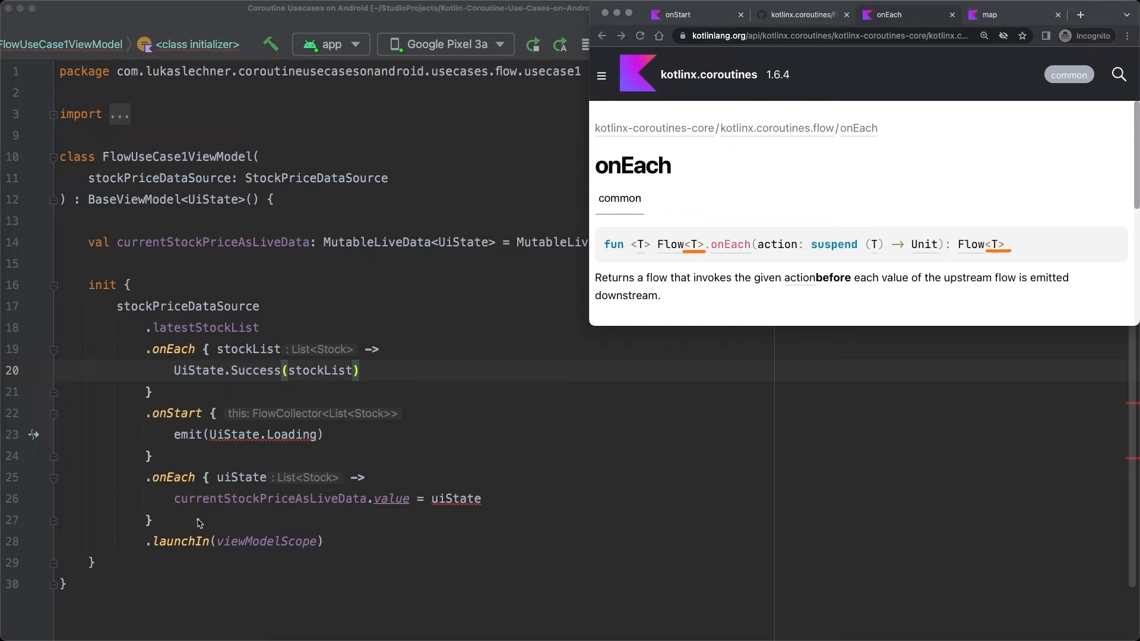
{"action": "left_click_drag", "start_coordinate": [174, 513], "coordinate": [512, 526]}
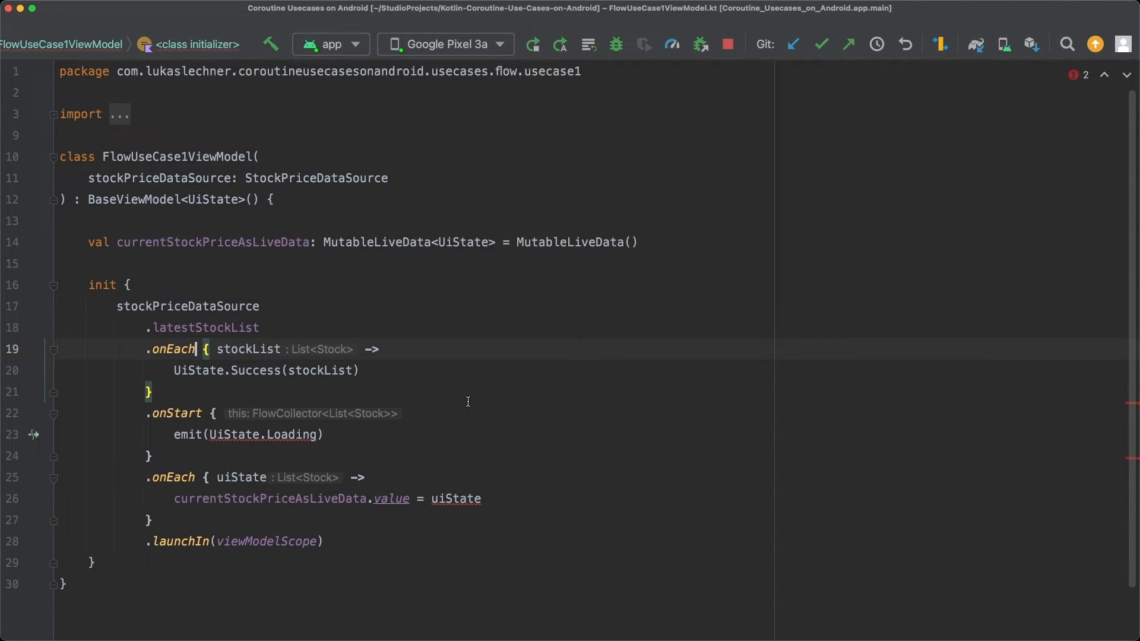
Replace the onEach operator name with map on line 19
{"action": "key", "text": "Backspace"}
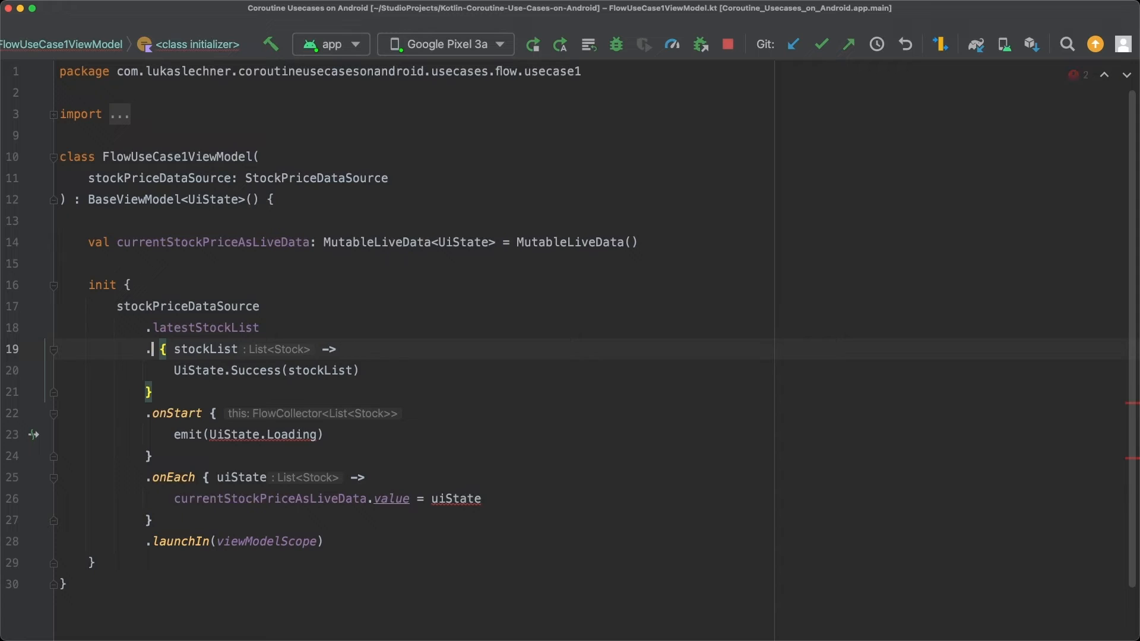
{"action": "type", "text": "map"}
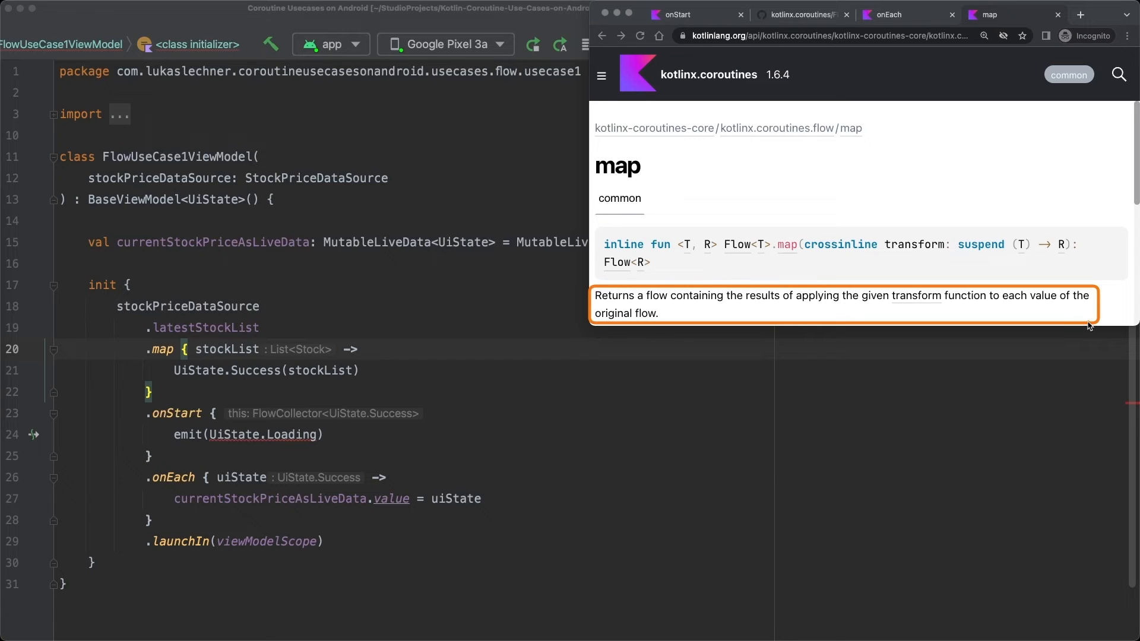
{"action": "mouse_move", "coordinate": [551, 275]}
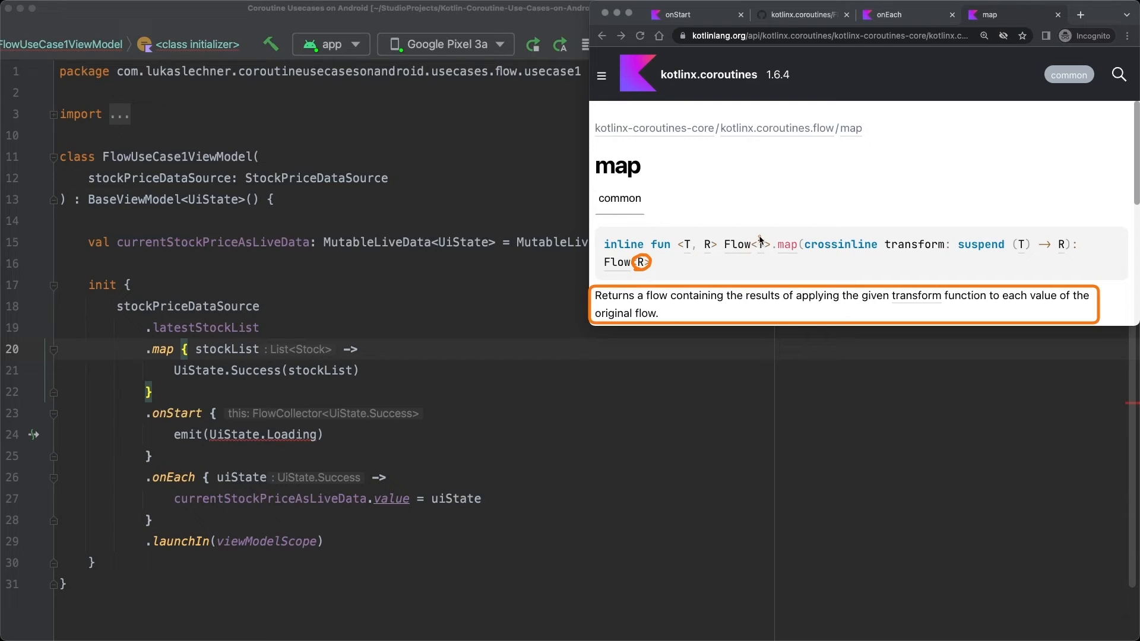
{"action": "mouse_move", "coordinate": [762, 243]}
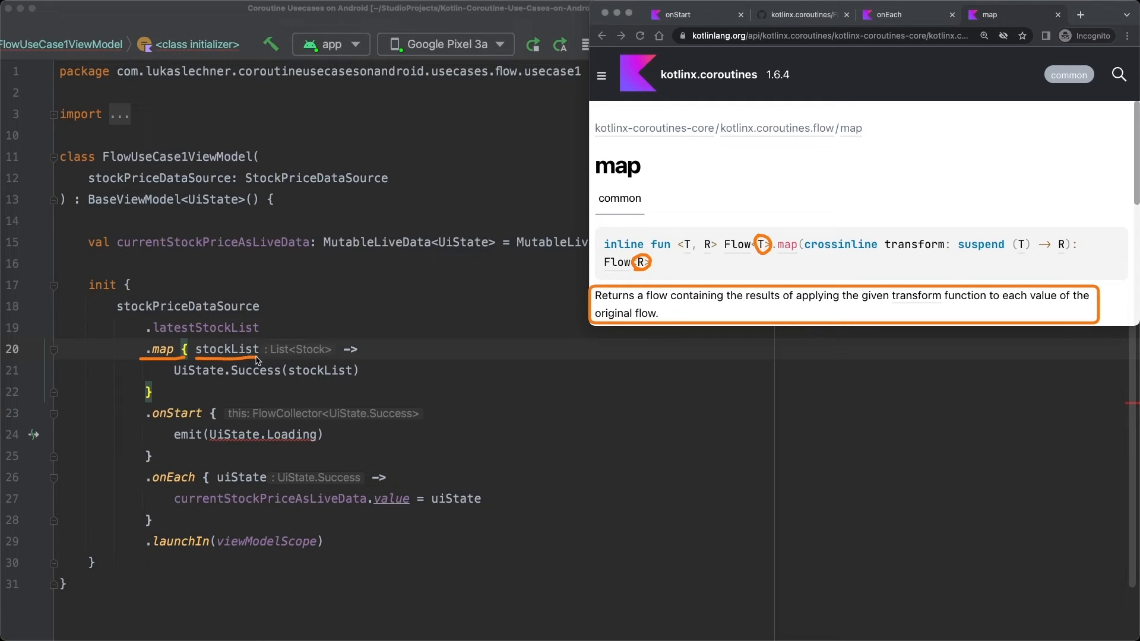
{"action": "mouse_move", "coordinate": [172, 382]}
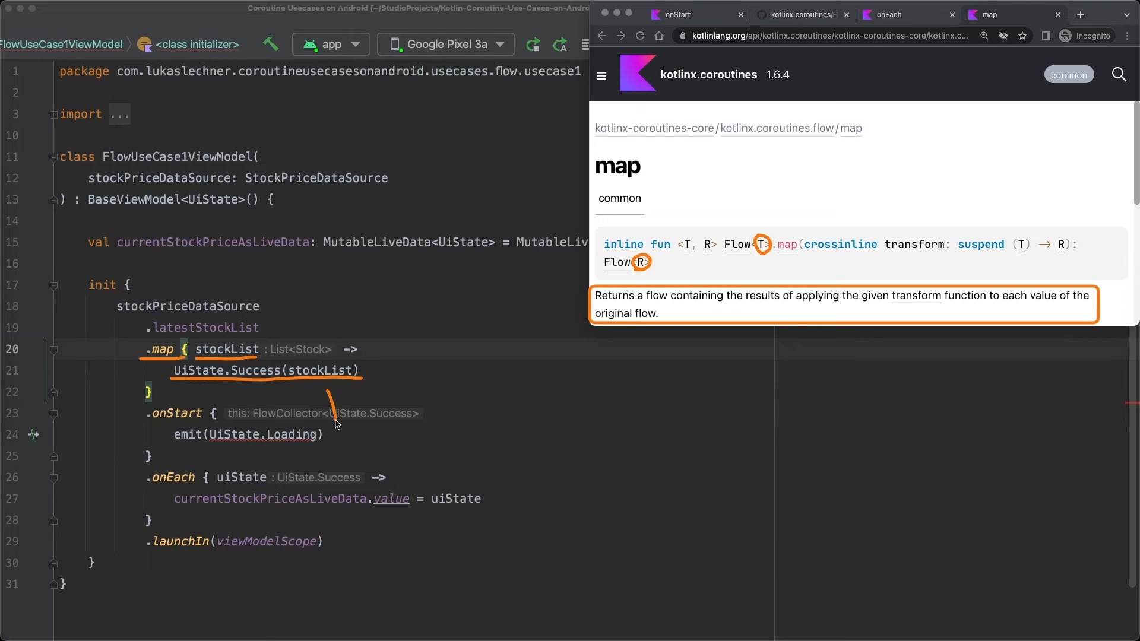
{"action": "left_click_drag", "start_coordinate": [338, 421], "coordinate": [258, 466]}
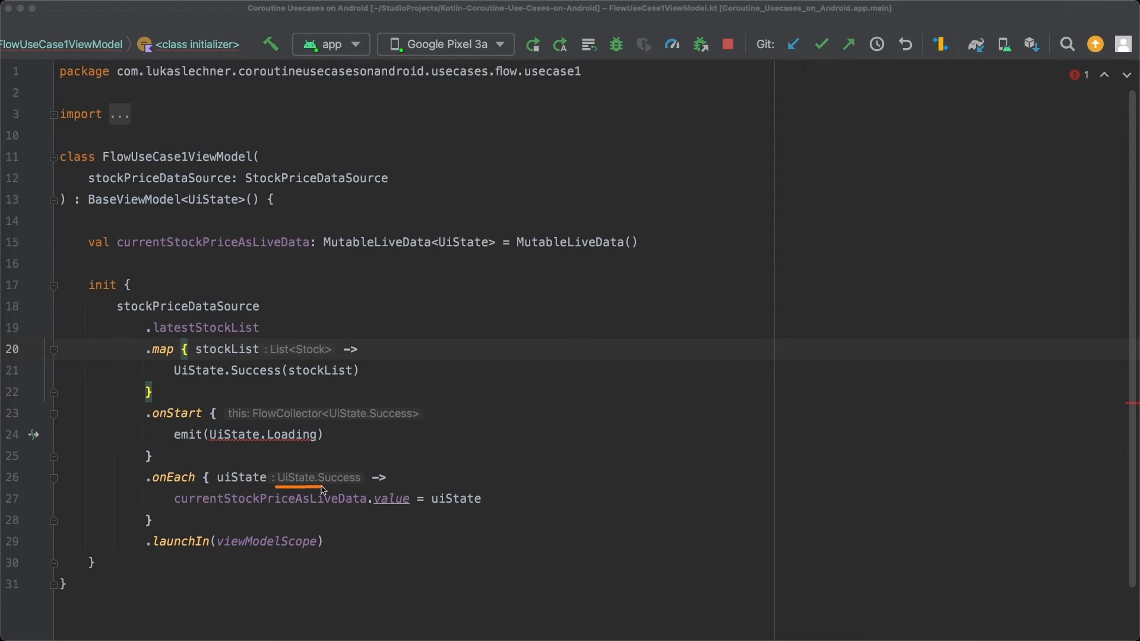
{"action": "mouse_move", "coordinate": [363, 489]}
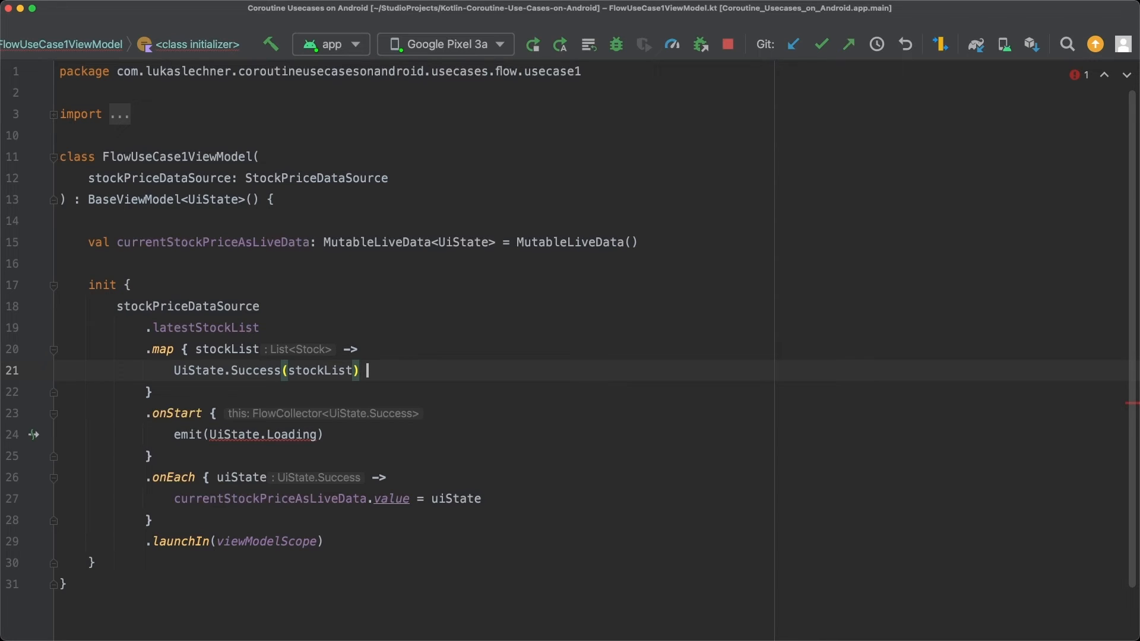
Append `as UiState` after UiState.Success(stockList) in the map step
{"action": "type", "text": "as UiState"}
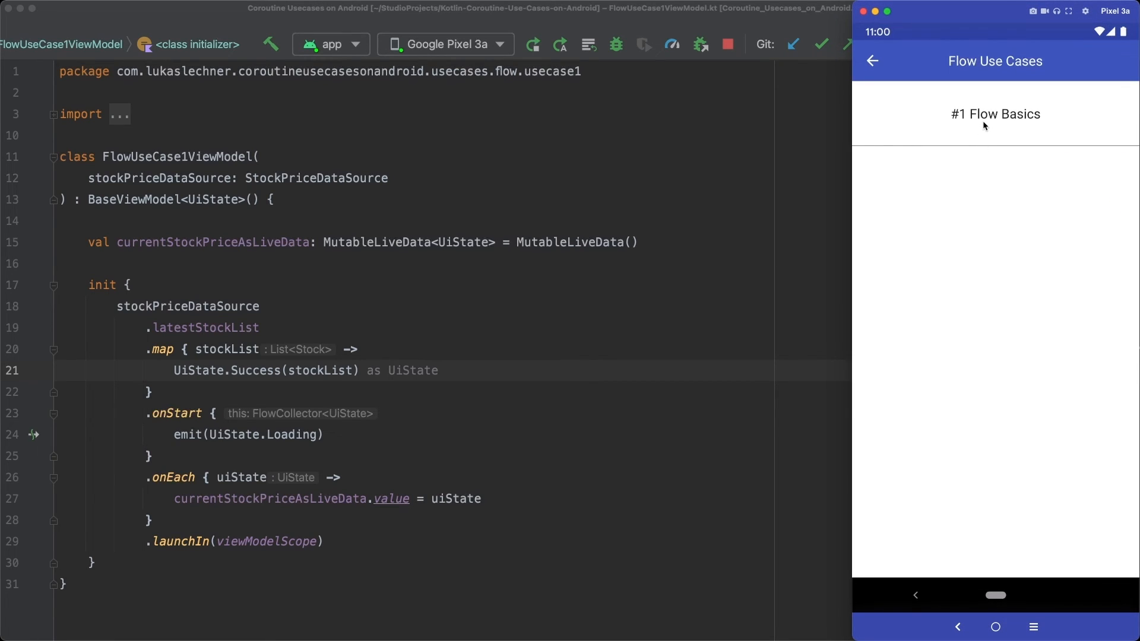
Open #1 Flow Basics to see loaded stock prices, go back, and reopen it
{"action": "left_click", "coordinate": [995, 114]}
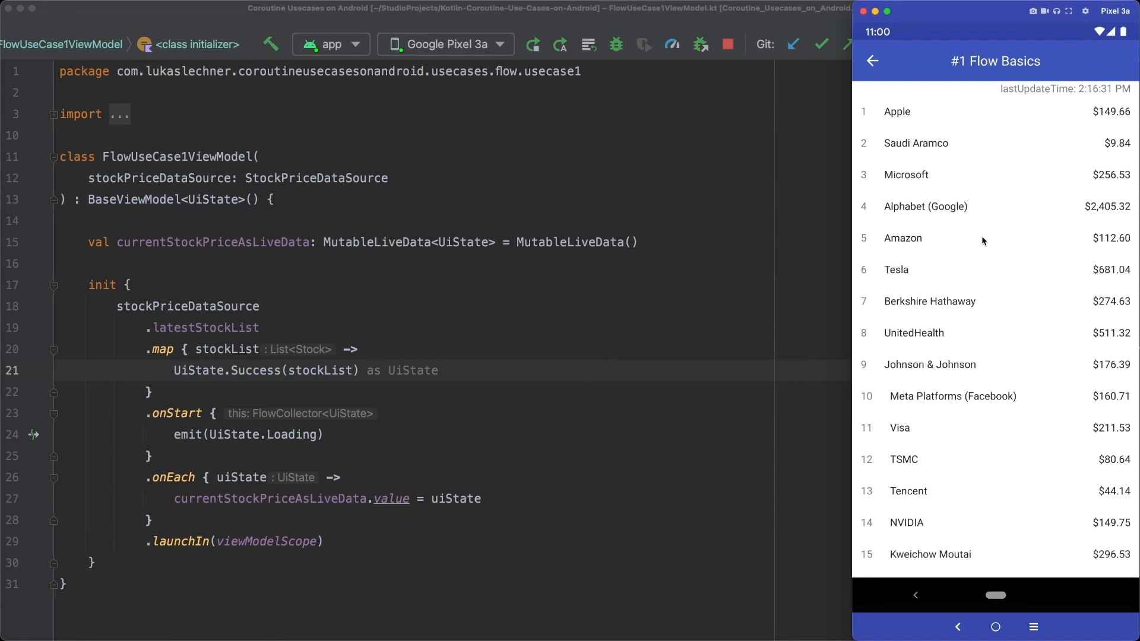
{"action": "mouse_move", "coordinate": [969, 143]}
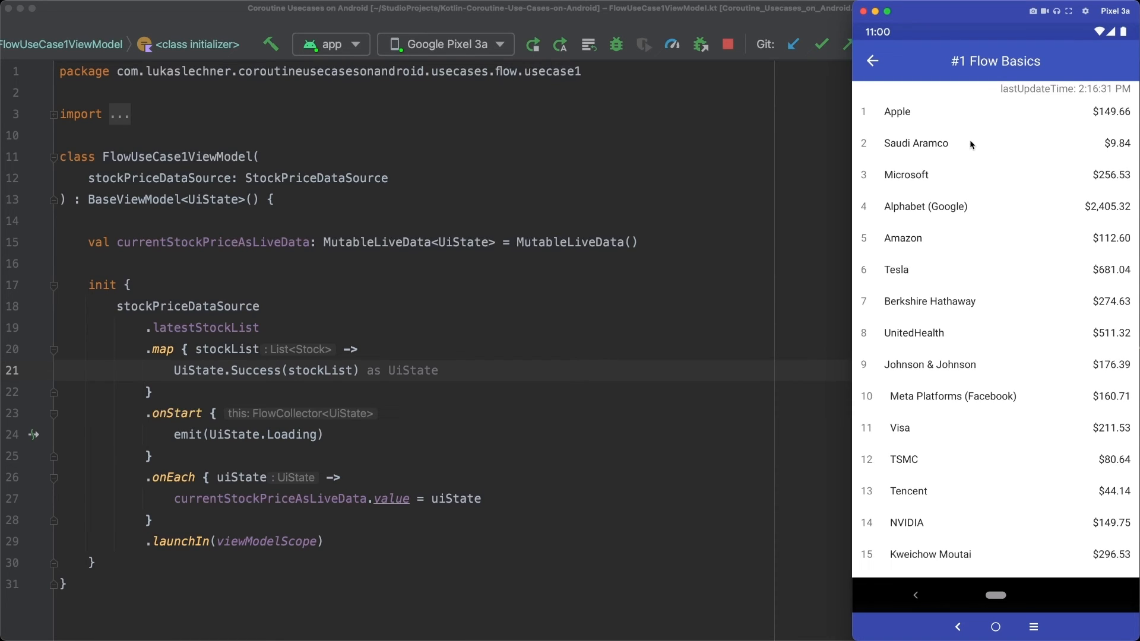
{"action": "left_click", "coordinate": [871, 60]}
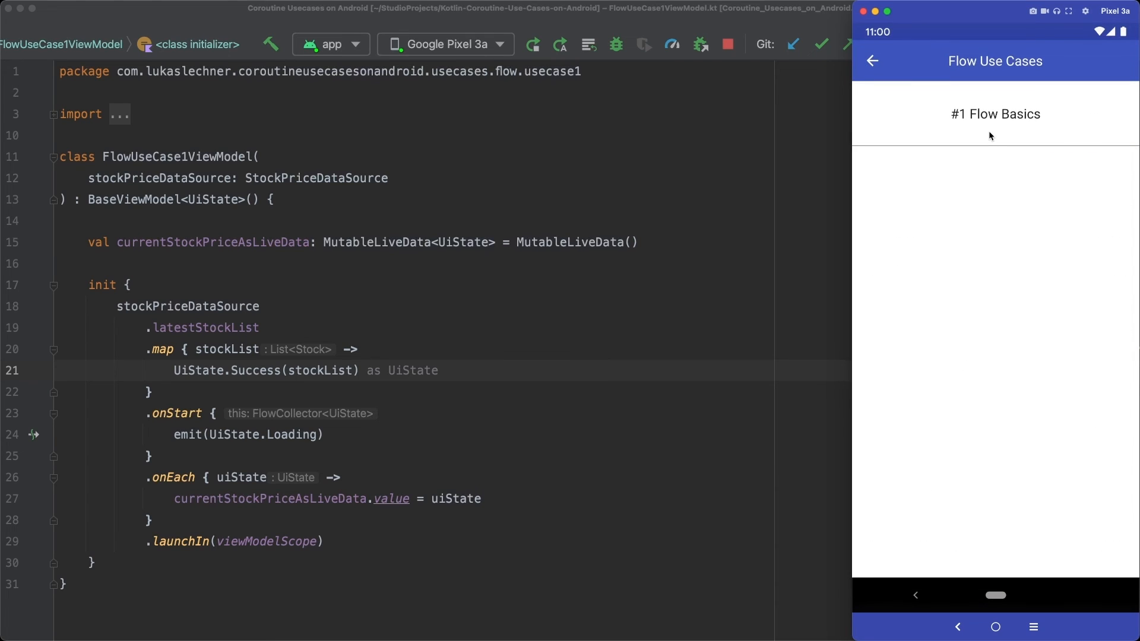
{"action": "left_click", "coordinate": [994, 113]}
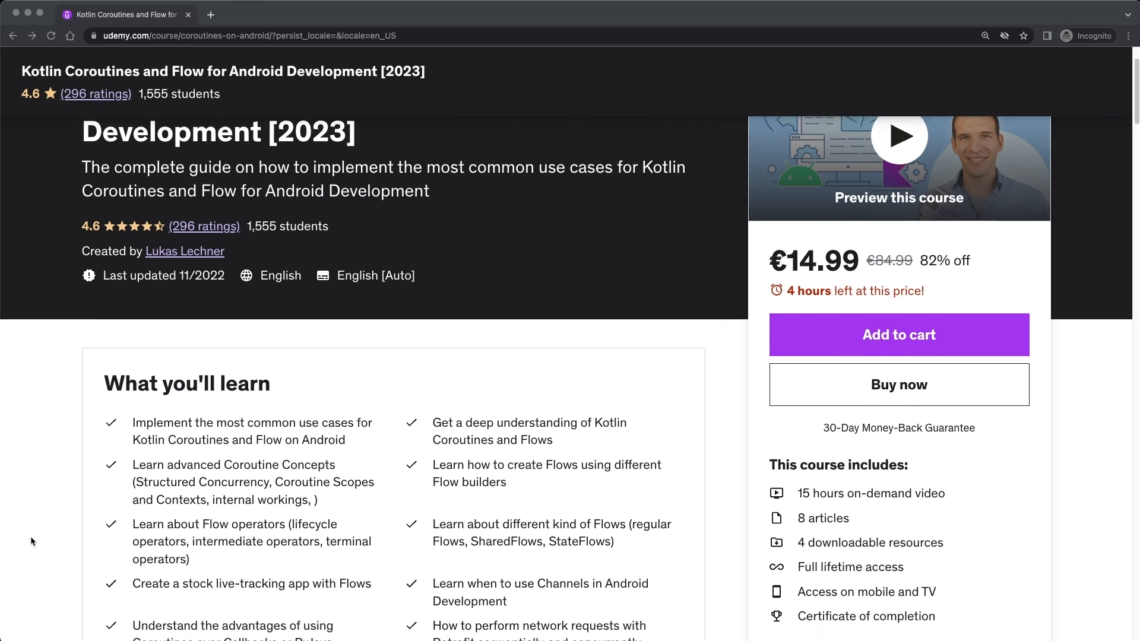
Scroll the Udemy Kotlin Coroutines and Flow course page down to Course content
{"action": "scroll", "scroll_direction": "down", "scroll_amount": 3}
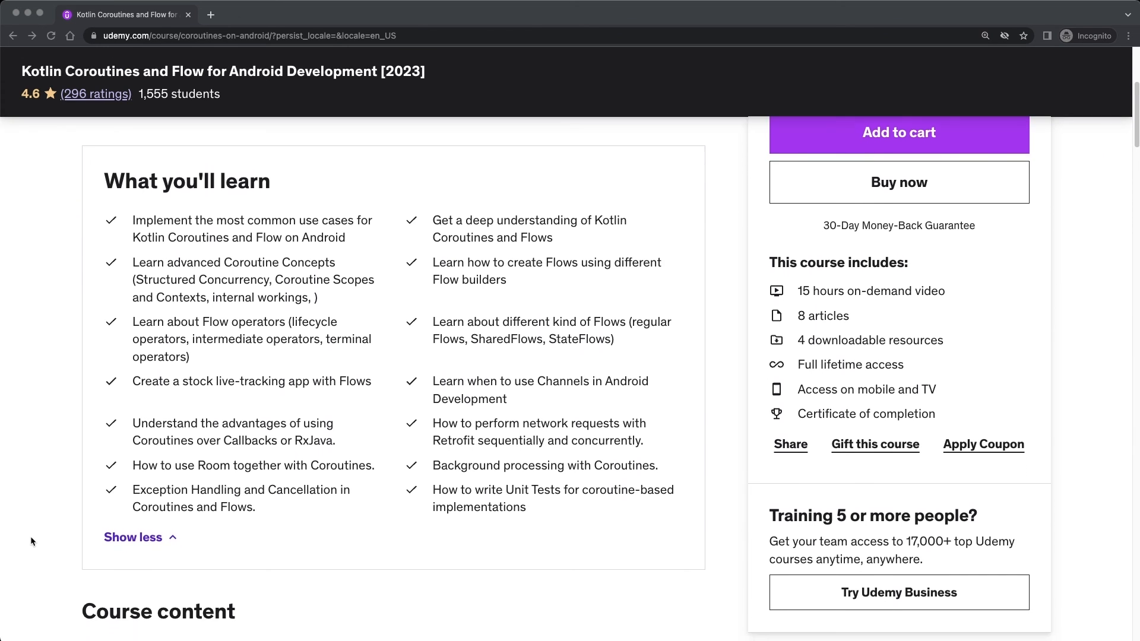
{"action": "scroll", "scroll_direction": "down", "scroll_amount": 3}
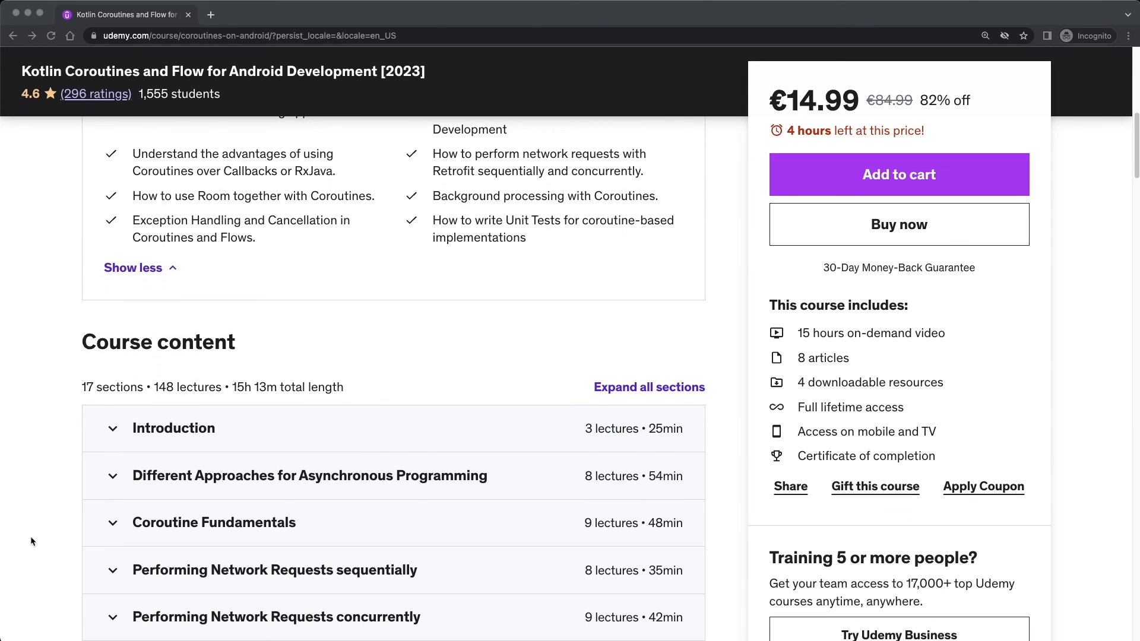
{"action": "scroll", "scroll_direction": "down", "scroll_amount": 3}
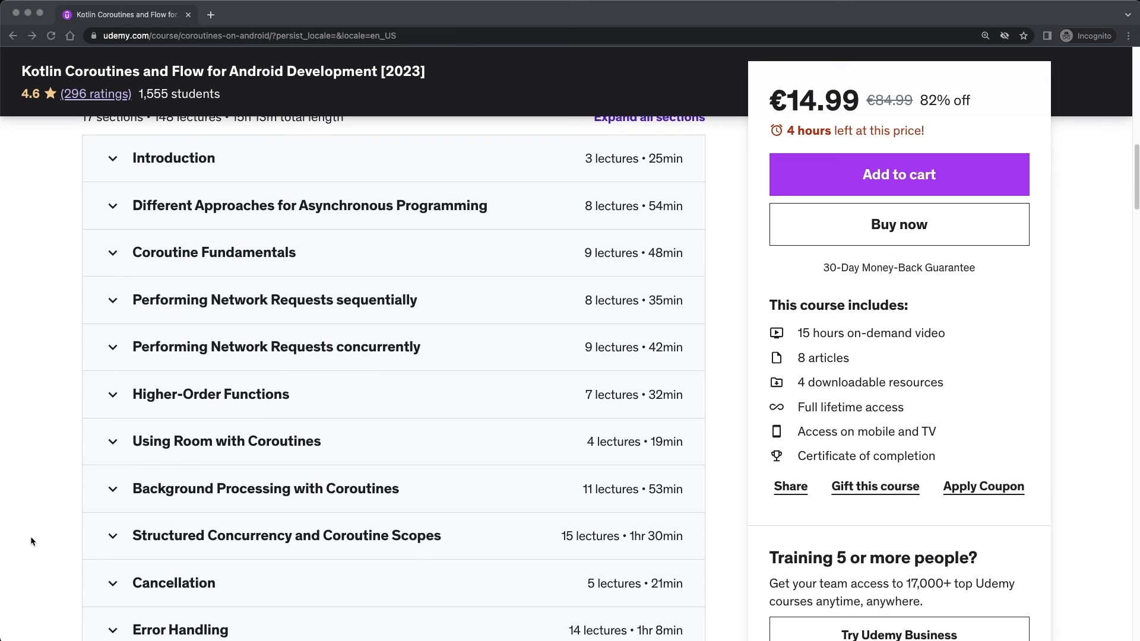